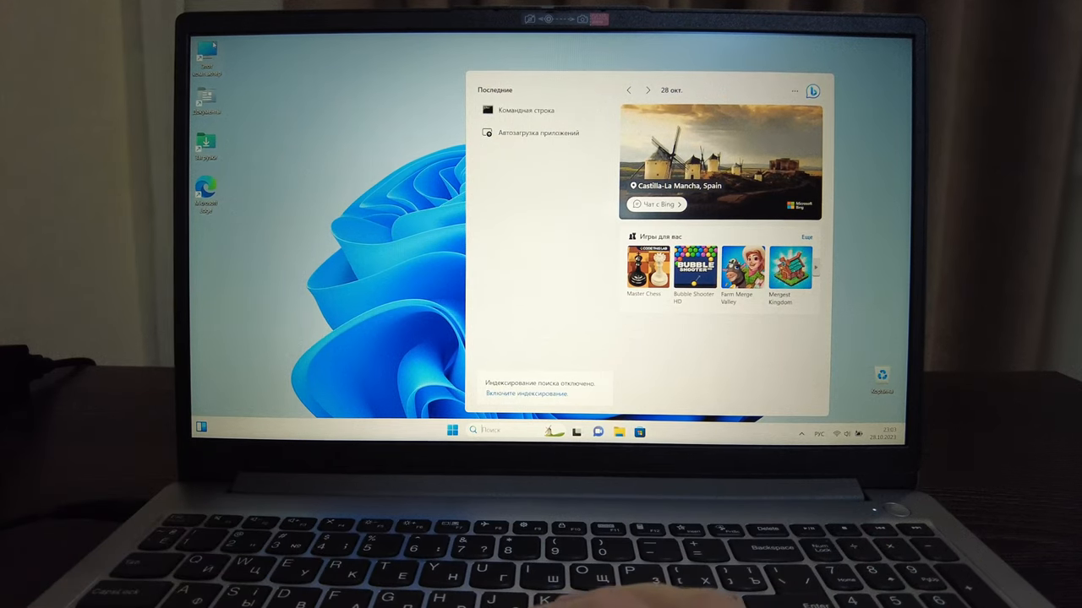
Step: Launch Control Panel from Start search and go into Device Manager from the all-items list
{"action": "left_click", "coordinate": [451, 431]}
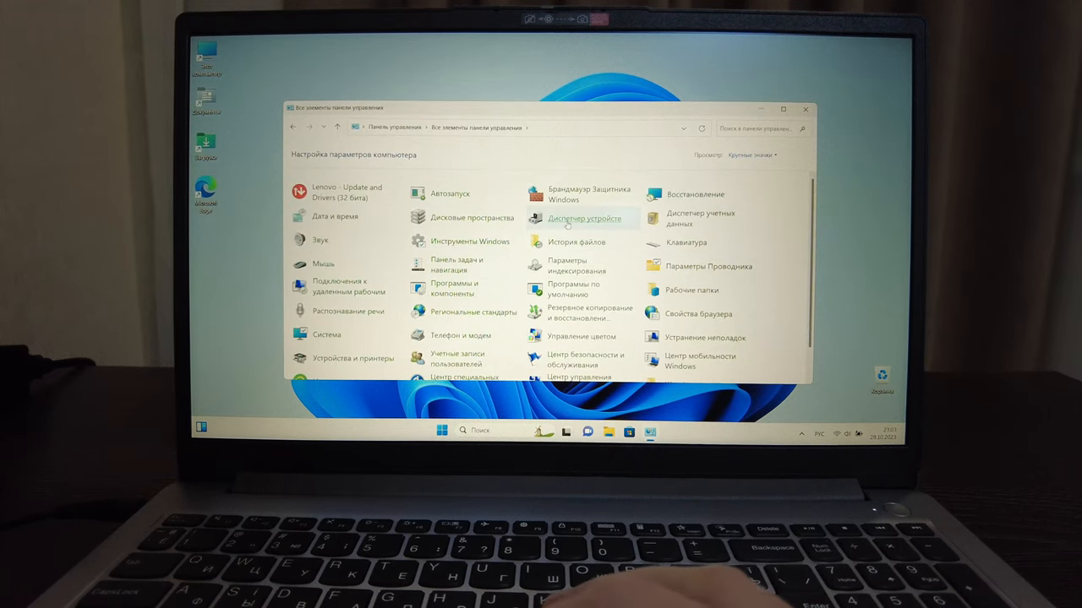
{"action": "left_click", "coordinate": [579, 218]}
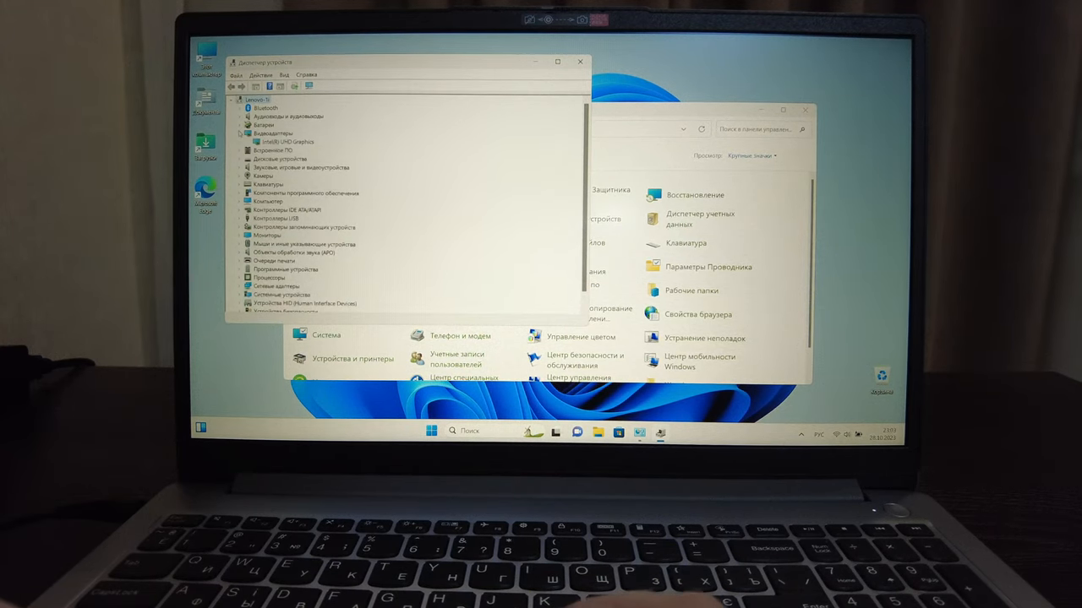
Step: Check the Intel UHD Graphics adapter's properties report normal operation, then expand Disk drives
{"action": "double_click", "coordinate": [286, 142]}
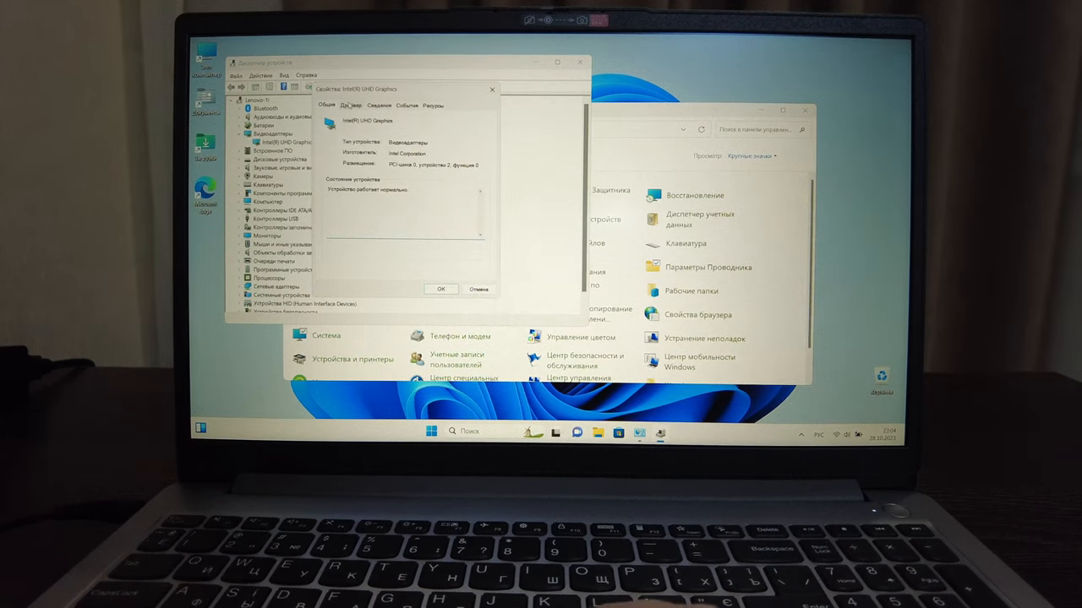
{"action": "left_click", "coordinate": [439, 289]}
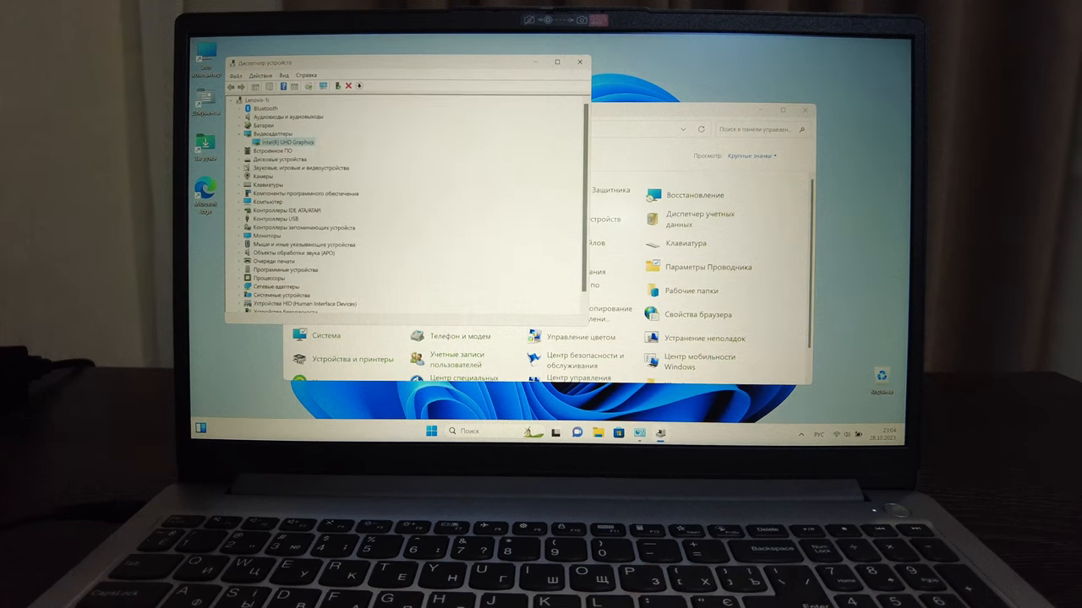
{"action": "left_click", "coordinate": [281, 159]}
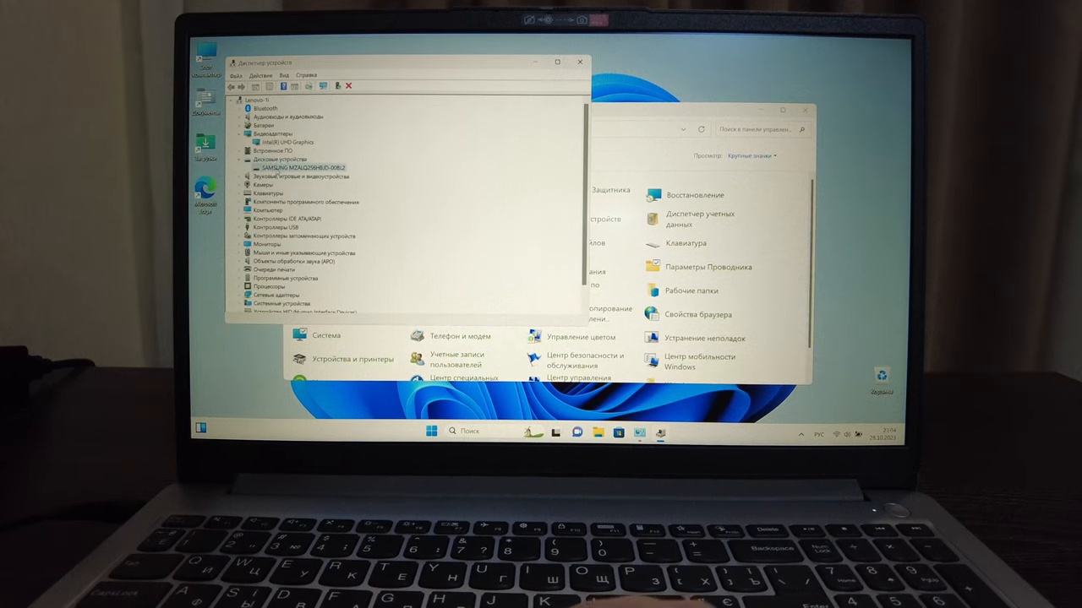
{"action": "double_click", "coordinate": [301, 167]}
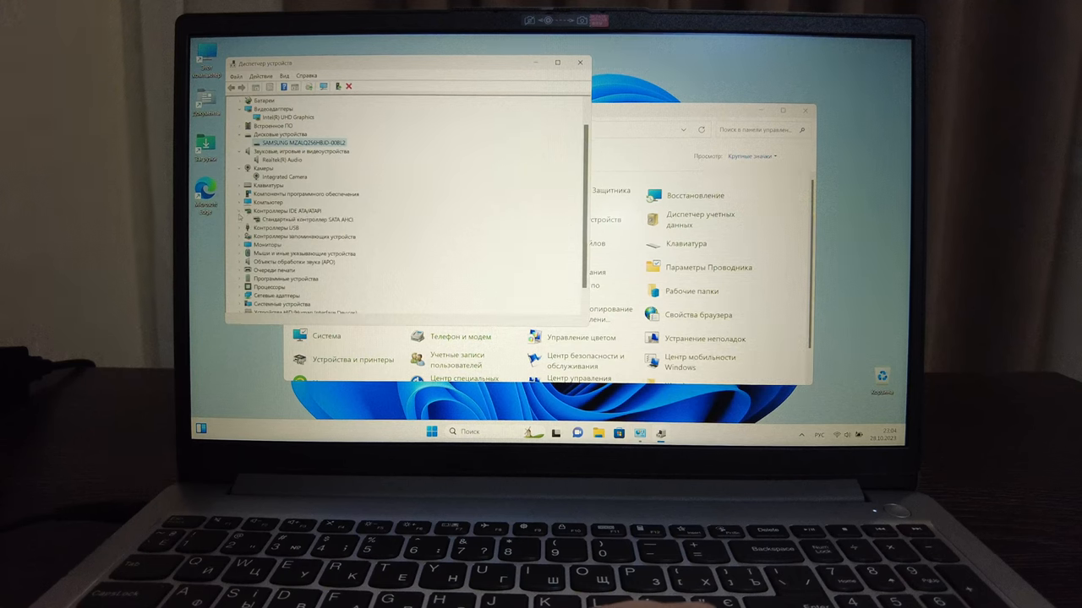
Step: Expand the Cameras and Monitors categories and bring up the Intel Wireless-AC 9560 adapter's properties
{"action": "scroll", "scroll_direction": "down", "scroll_amount": 3}
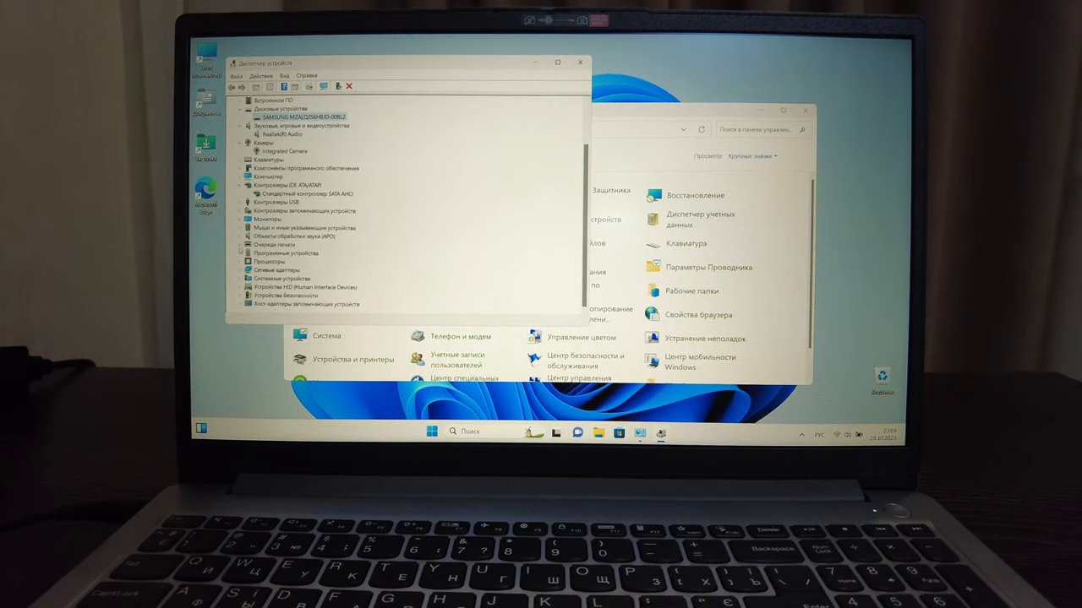
{"action": "left_click", "coordinate": [230, 219]}
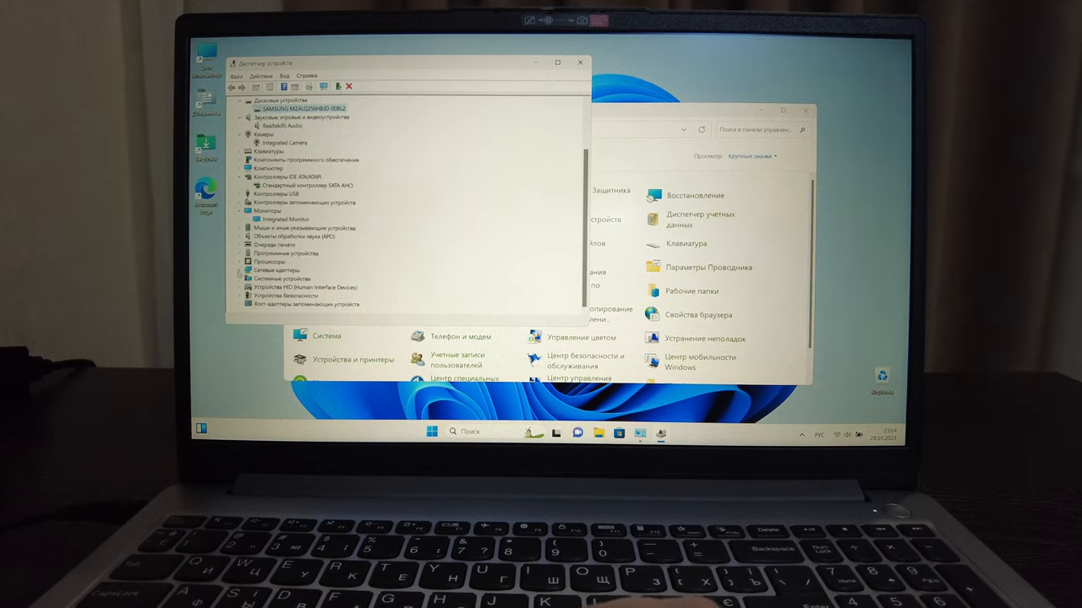
{"action": "scroll", "scroll_direction": "down", "scroll_amount": 3}
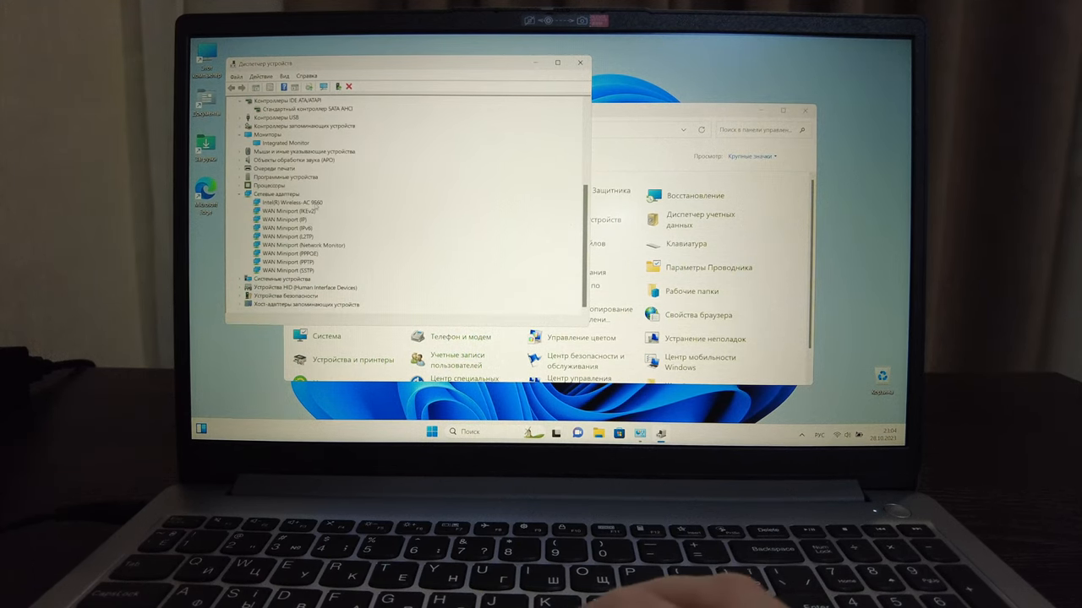
{"action": "double_click", "coordinate": [289, 203]}
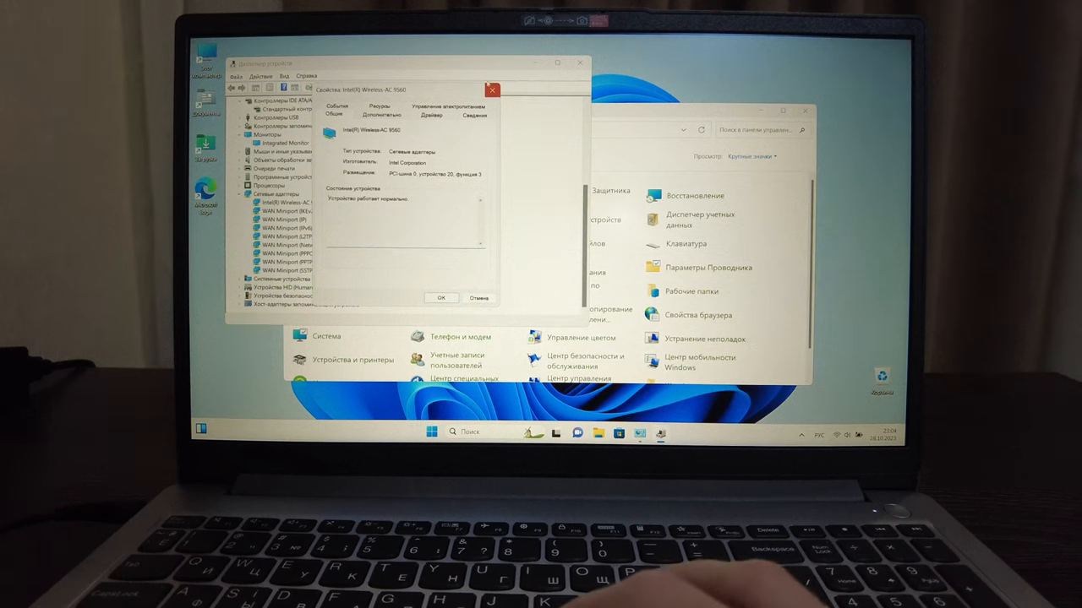
{"action": "mouse_move", "coordinate": [494, 91]}
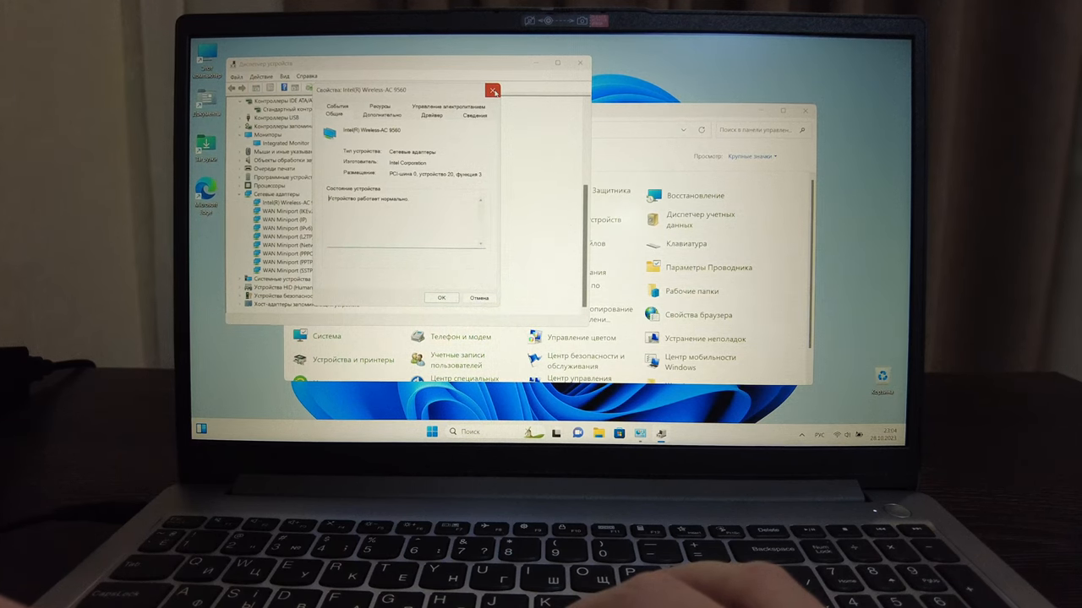
Step: Dismiss the wireless adapter properties and inspect the Celeron N4500 entries under Processors
{"action": "left_click", "coordinate": [494, 91]}
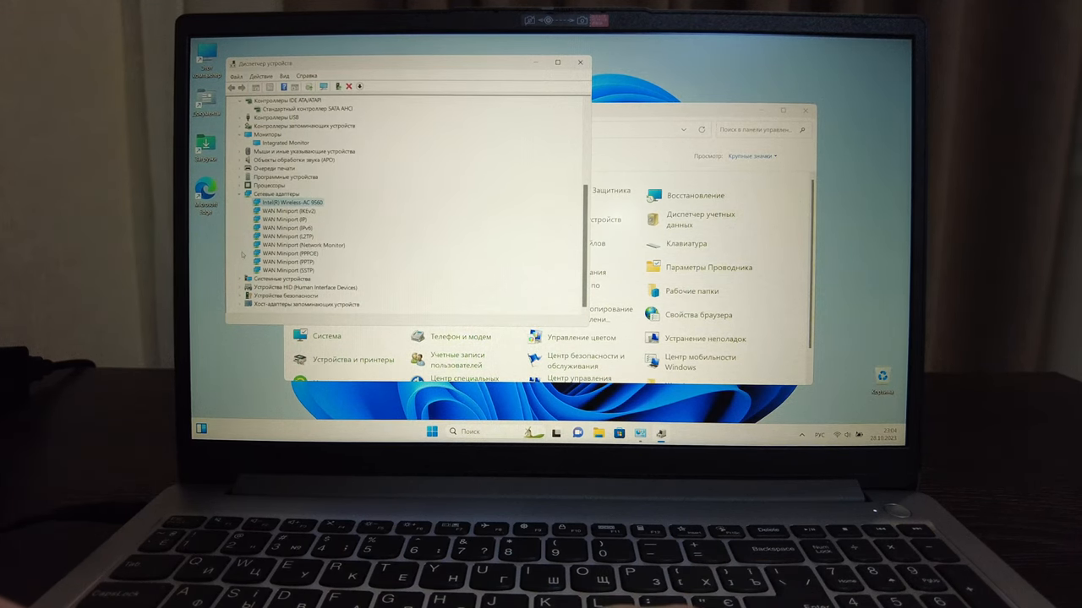
{"action": "left_click", "coordinate": [243, 184]}
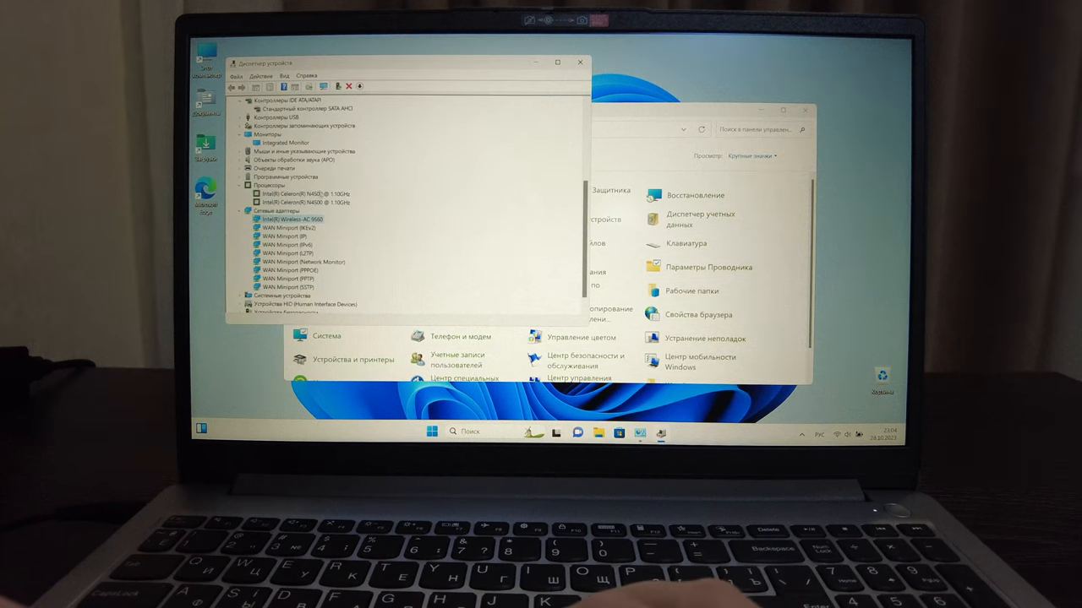
{"action": "double_click", "coordinate": [297, 203]}
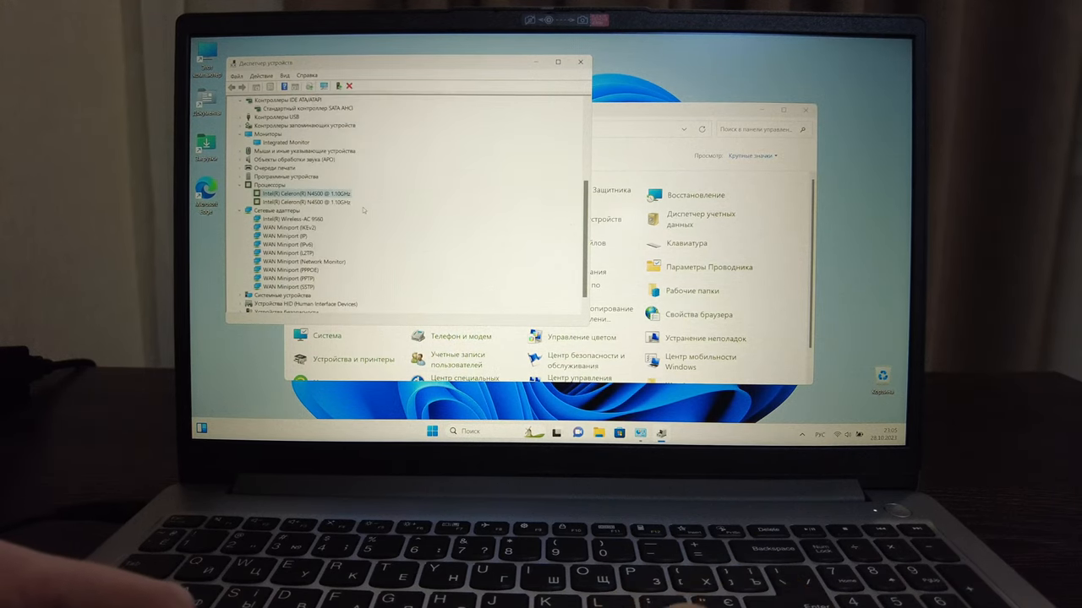
Step: Review the remaining device list including Firmware, then close Device Manager back to Control Panel
{"action": "scroll", "scroll_direction": "down", "scroll_amount": 3}
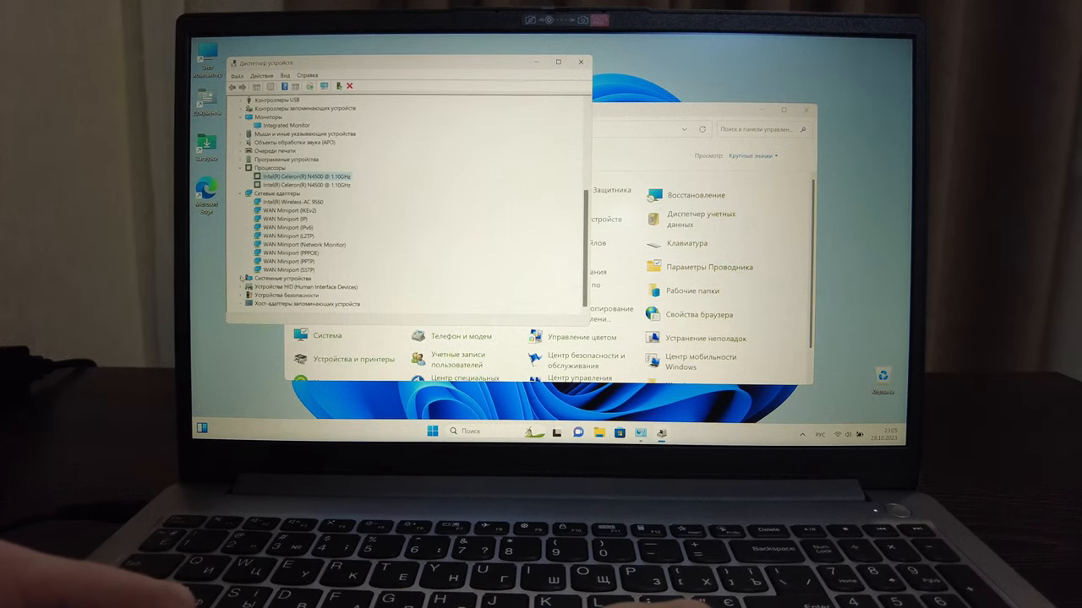
{"action": "scroll", "scroll_direction": "down", "scroll_amount": 3}
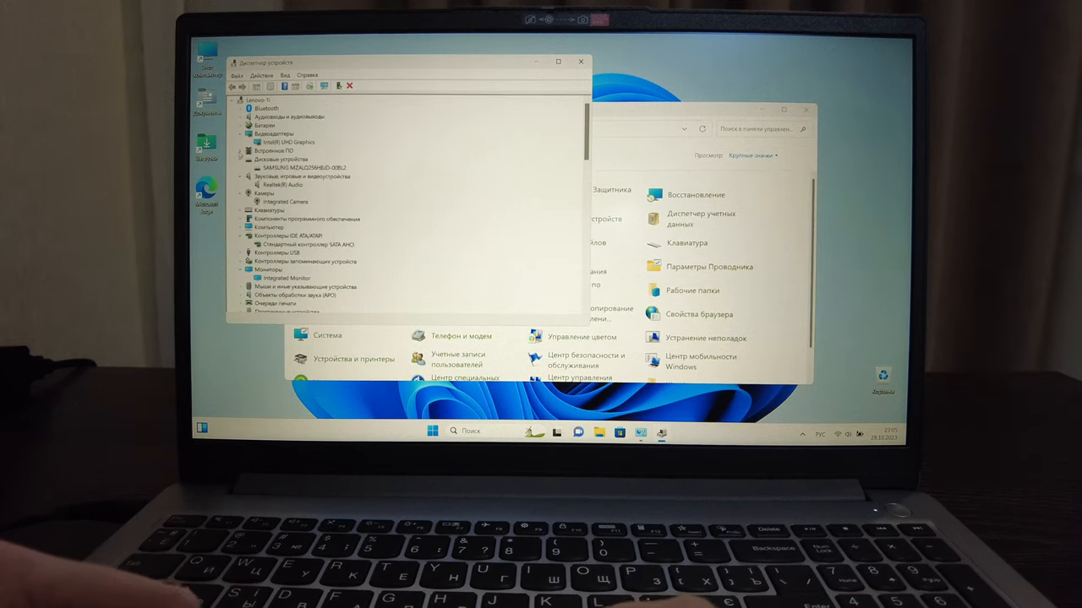
{"action": "left_click", "coordinate": [240, 150]}
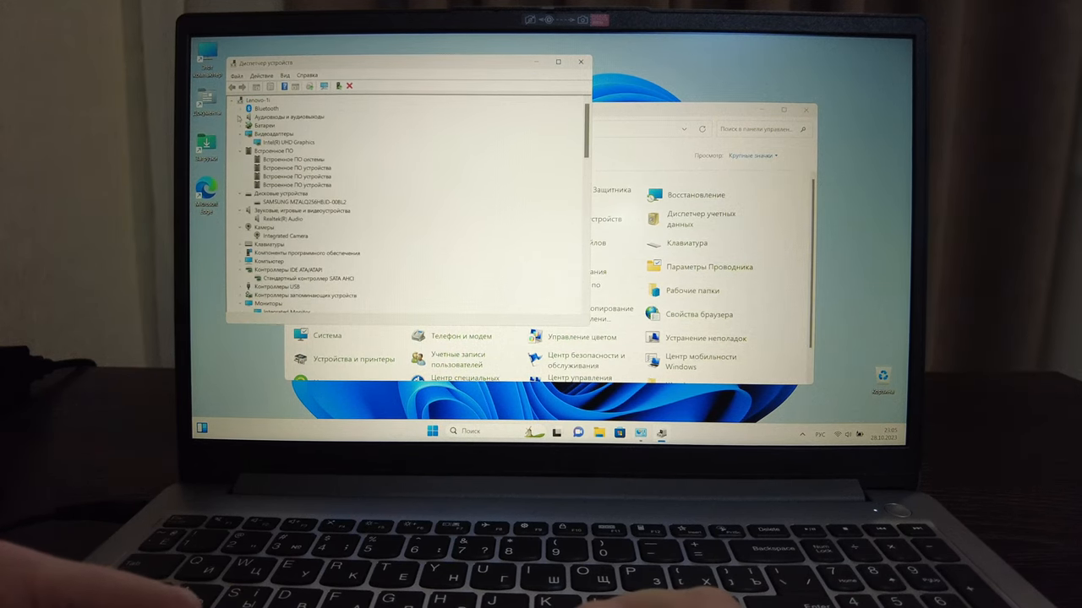
{"action": "left_click", "coordinate": [581, 61]}
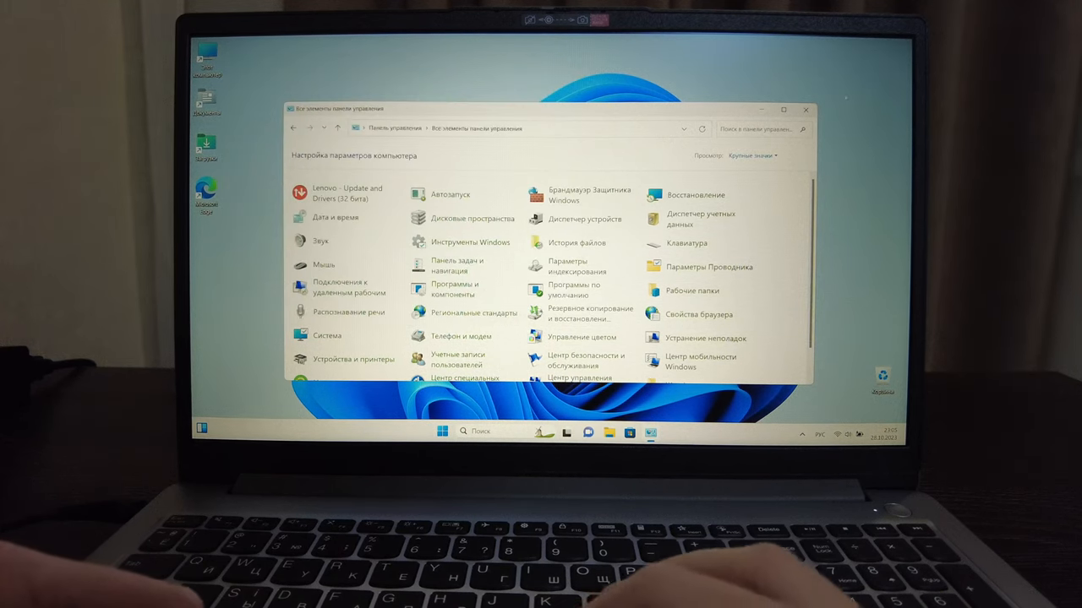
Step: View the local disk C: storage under This PC, then launch Windows Settings
{"action": "left_click", "coordinate": [804, 110]}
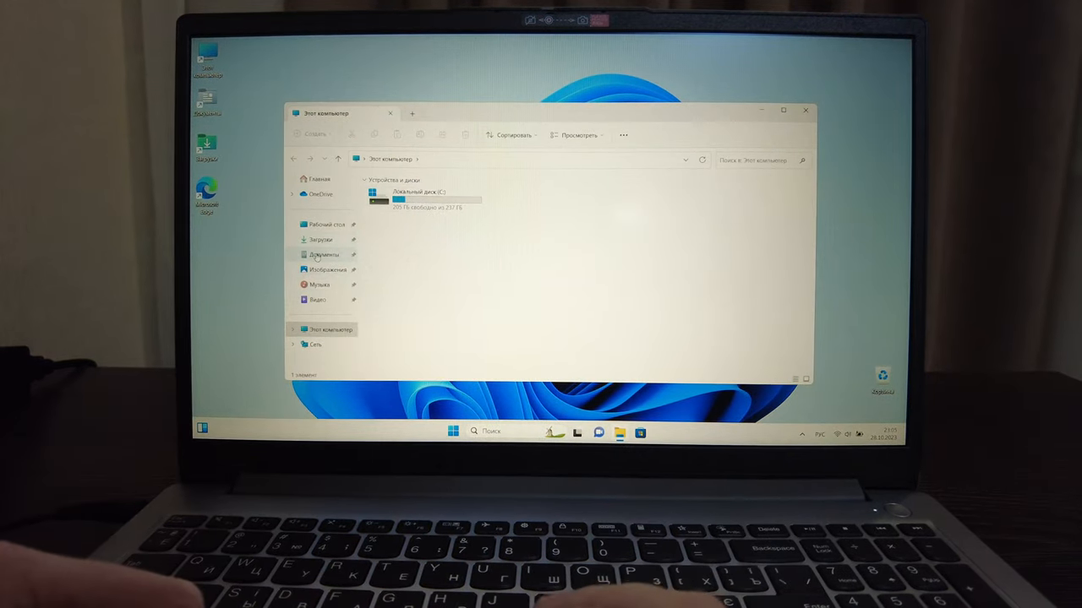
{"action": "left_click", "coordinate": [319, 240]}
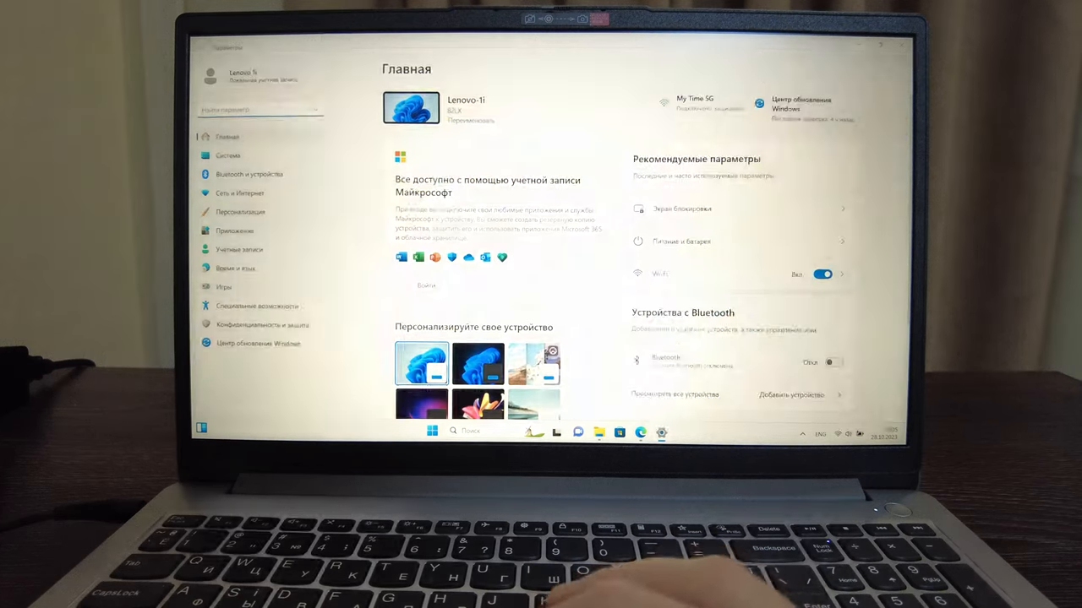
Step: Check System > Power & battery showing 95% charge, then launch Microsoft Edge from the taskbar
{"action": "left_click", "coordinate": [828, 362]}
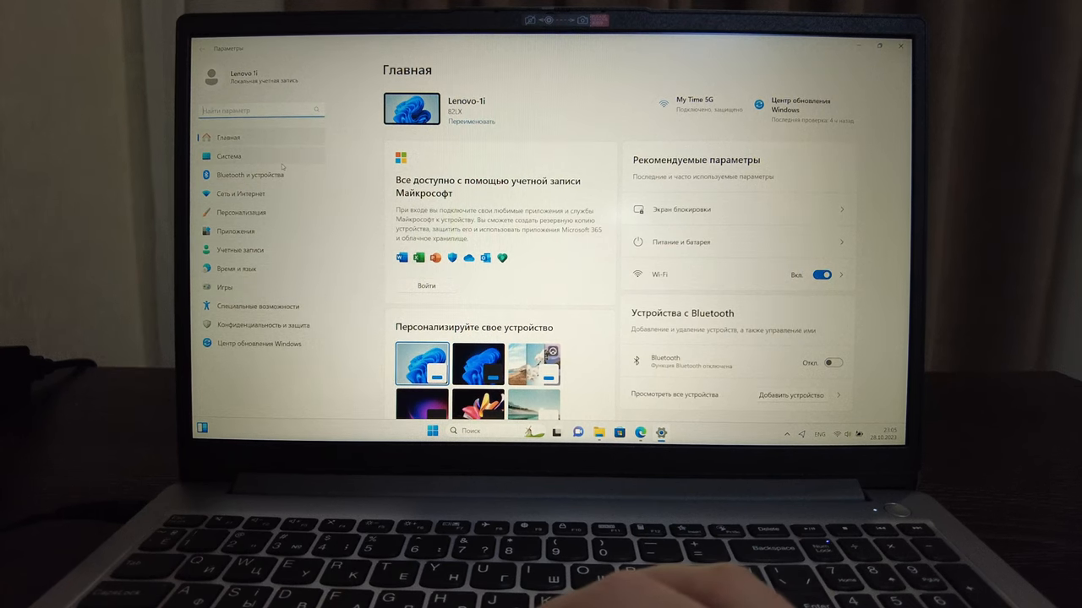
{"action": "left_click", "coordinate": [230, 155]}
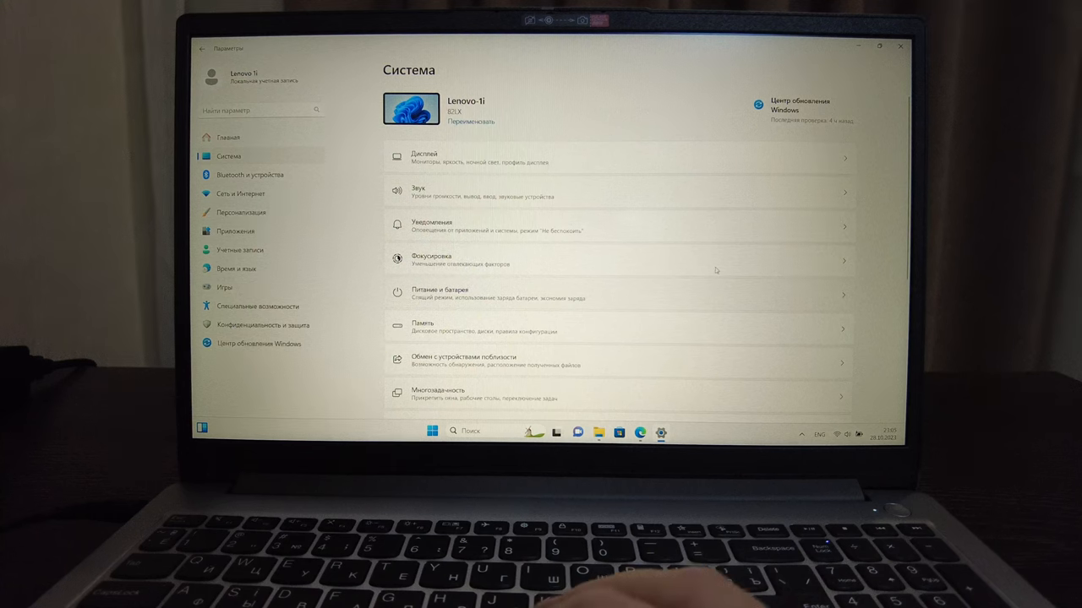
{"action": "left_click", "coordinate": [440, 294]}
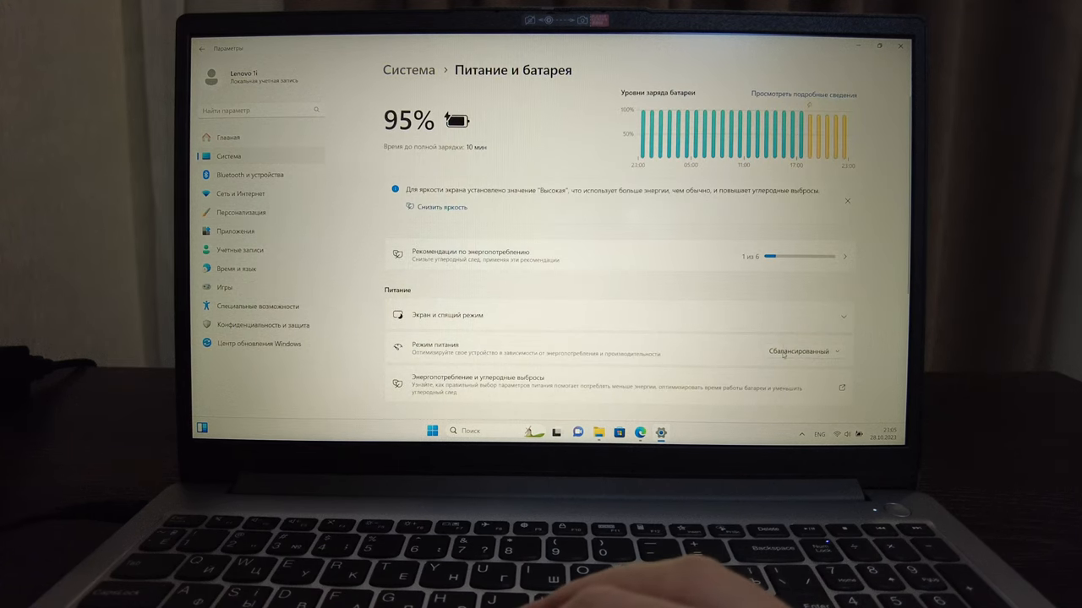
{"action": "left_click", "coordinate": [794, 350]}
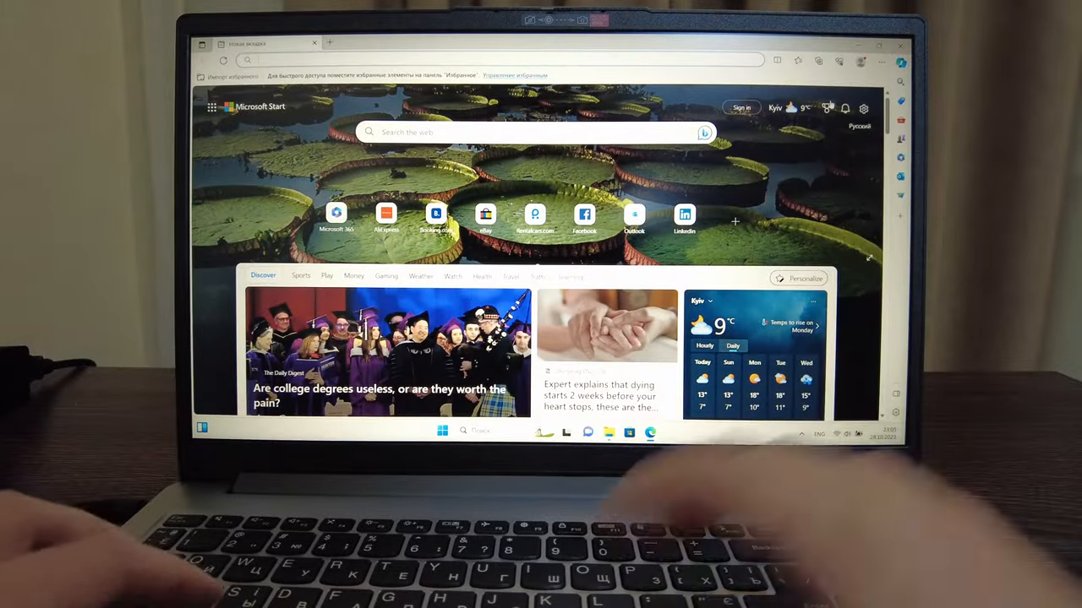
Step: Bring up Task Manager's Processes list over Edge via the Ctrl+Alt+Delete screen
{"action": "key", "text": "ctrl+alt+delete"}
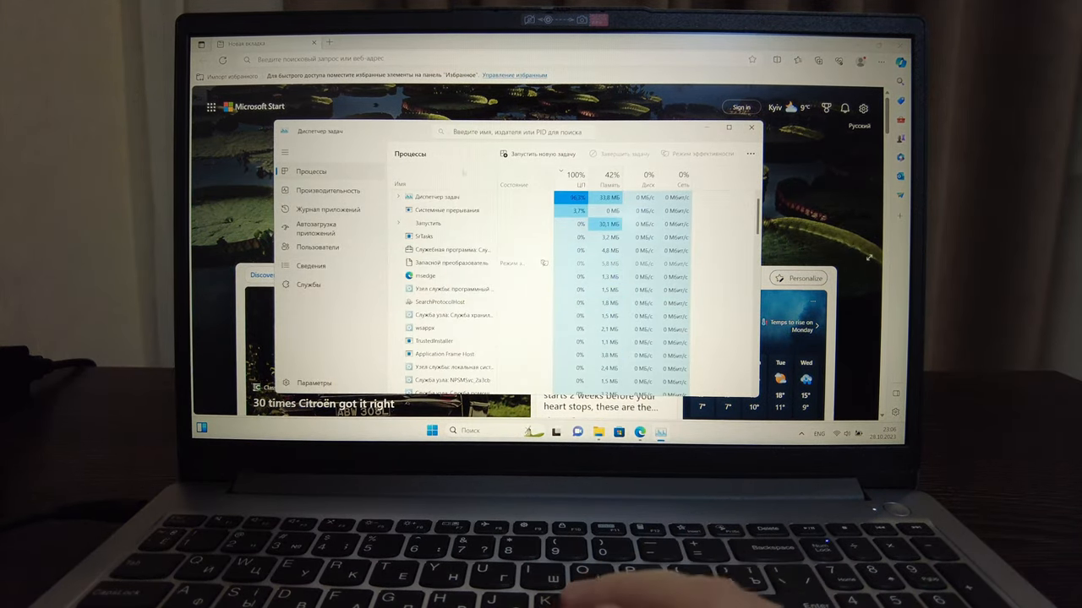
Step: View the disk and memory performance pages, then the Celeron N4500 CPU graph at 100% usage
{"action": "left_click", "coordinate": [328, 189]}
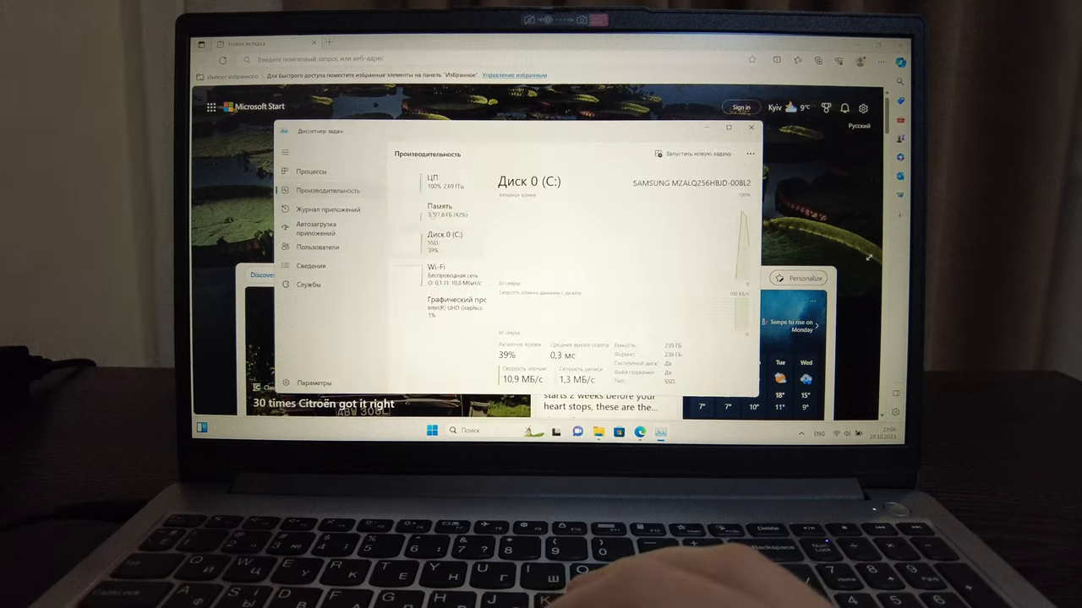
{"action": "left_click", "coordinate": [440, 209]}
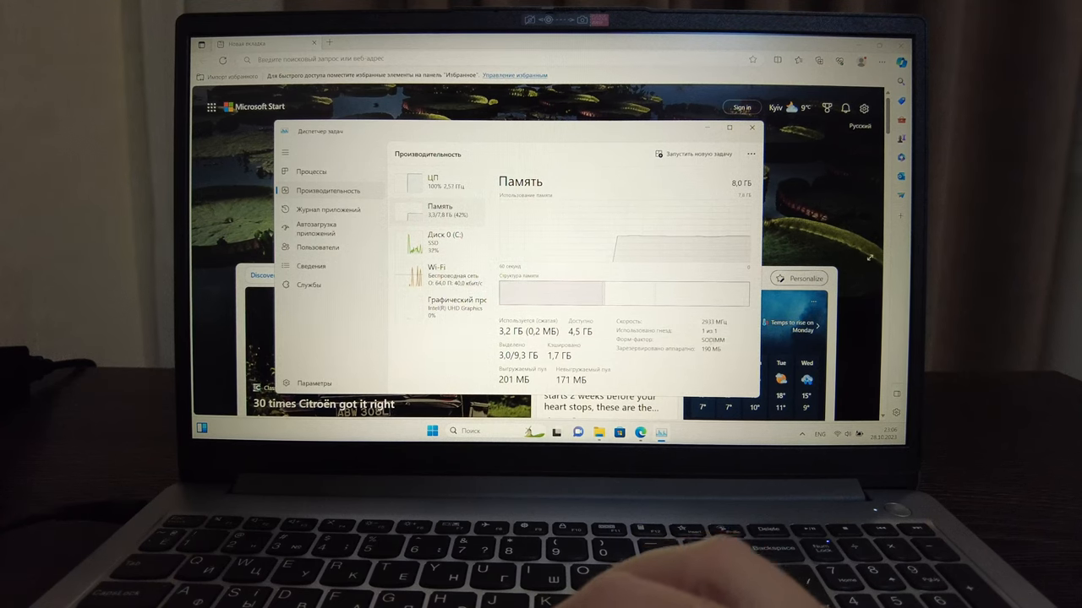
{"action": "left_click", "coordinate": [432, 181]}
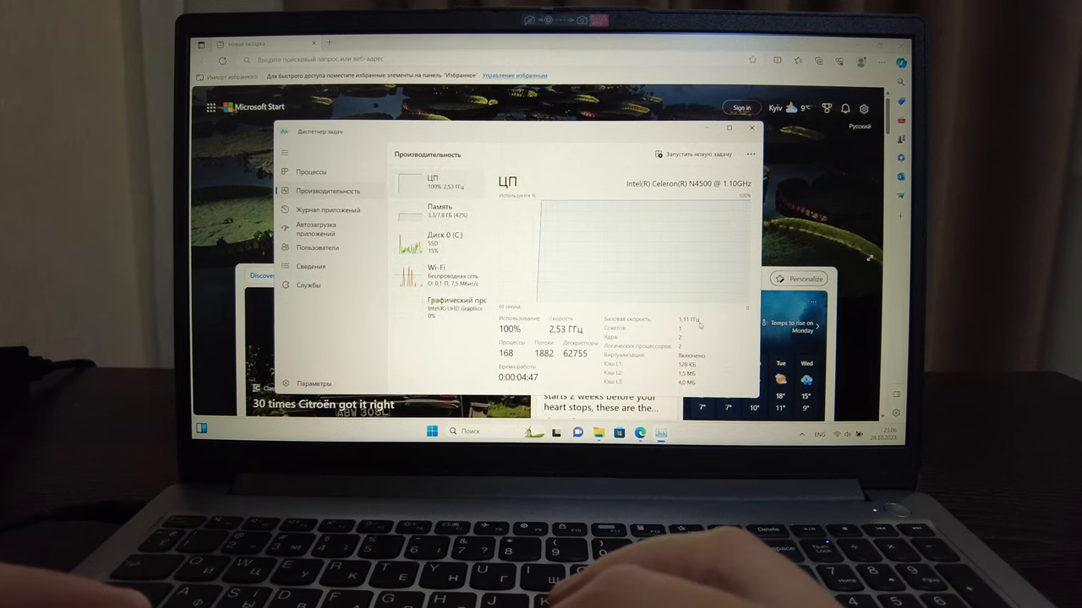
{"action": "left_click", "coordinate": [750, 128]}
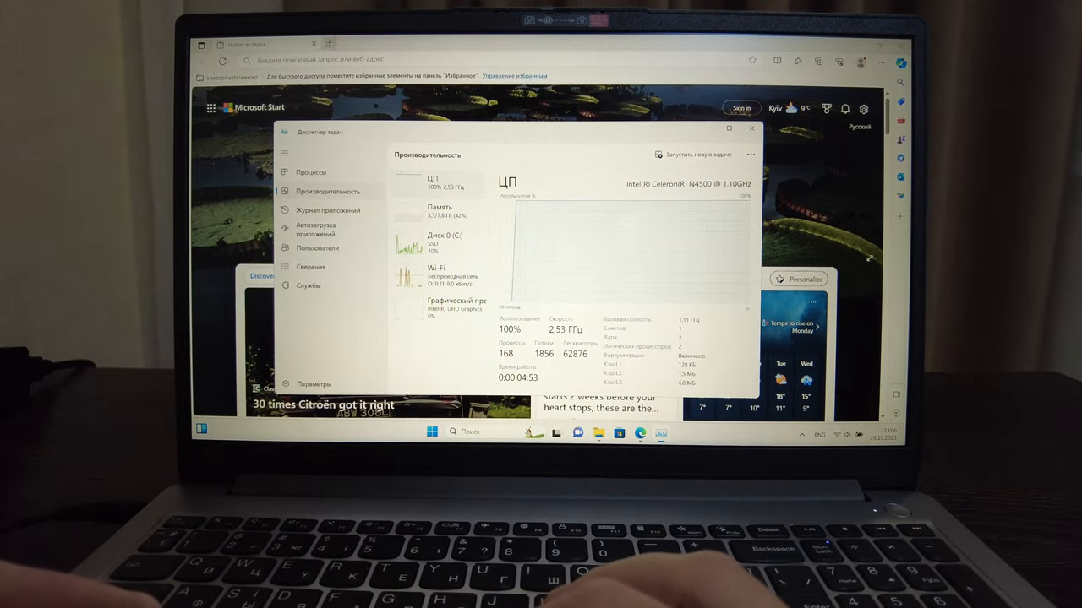
Step: Load google.com from the Edge address bar while the disk runs at 88% activity
{"action": "type", "text": "google"}
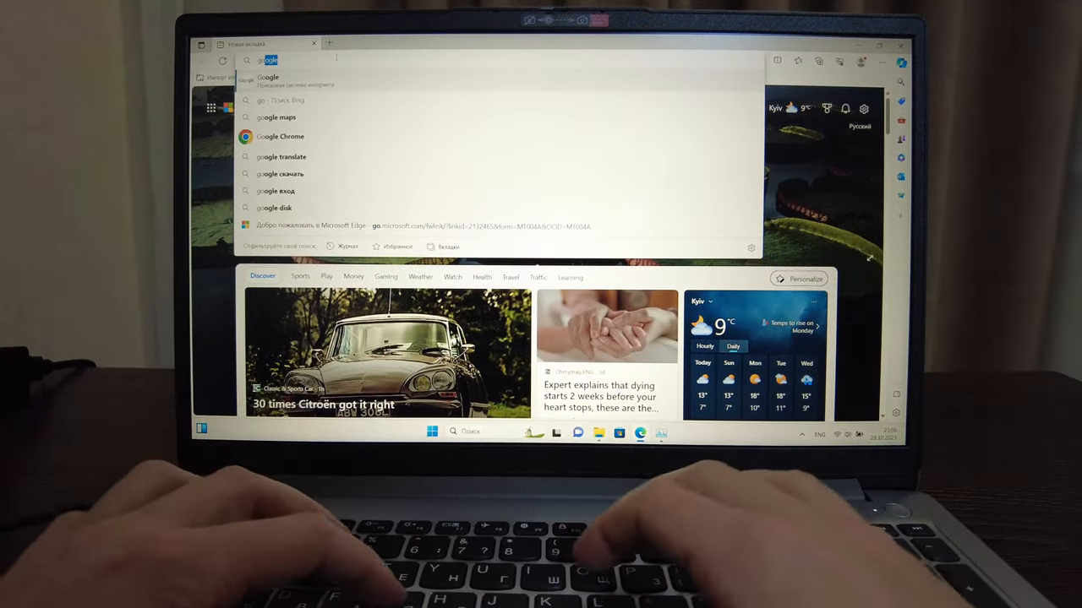
{"action": "key", "text": "enter"}
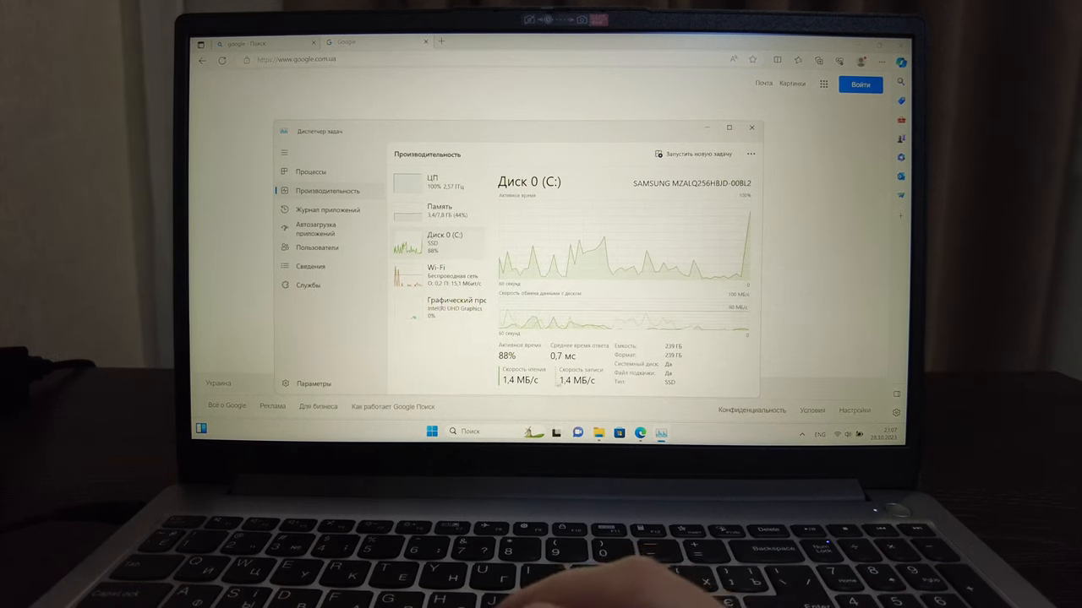
Step: Check Intel UHD Graphics at 1% and CPU at 100% usage, then minimize Task Manager
{"action": "left_click", "coordinate": [438, 274]}
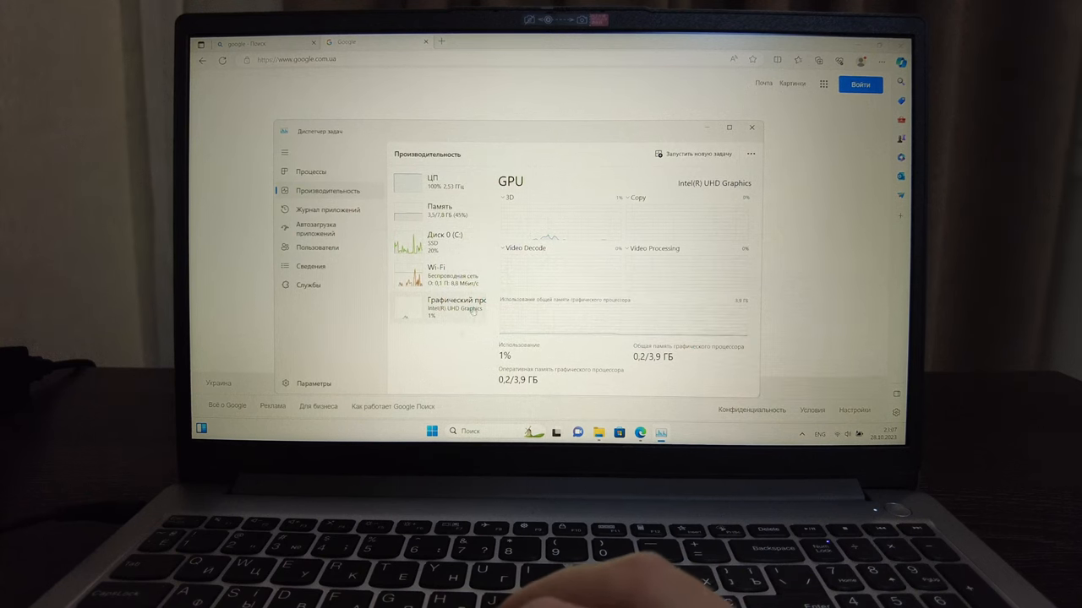
{"action": "left_click", "coordinate": [433, 183]}
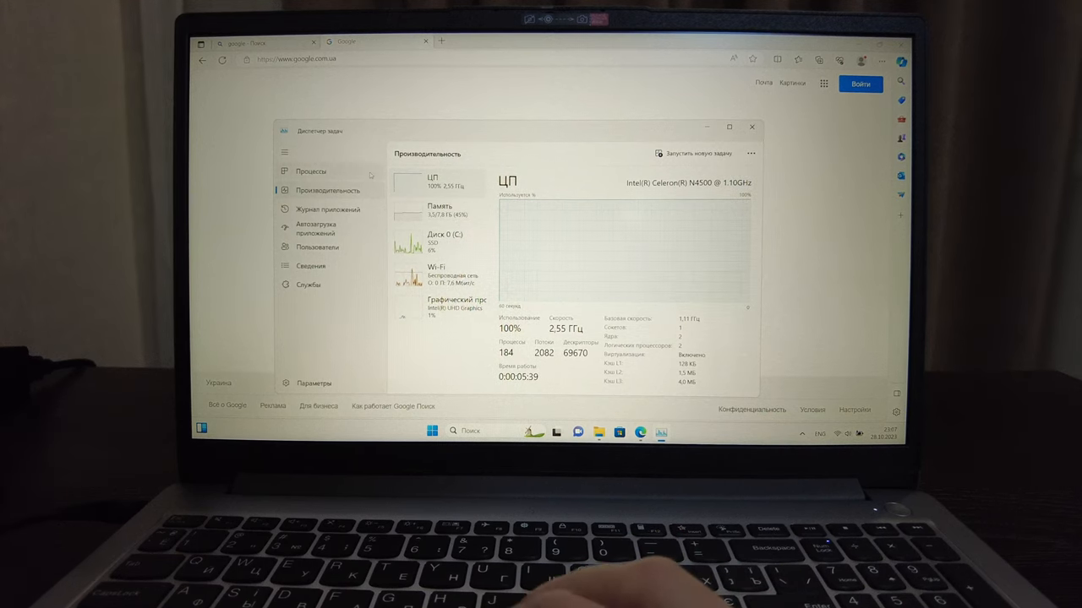
{"action": "left_click", "coordinate": [311, 171]}
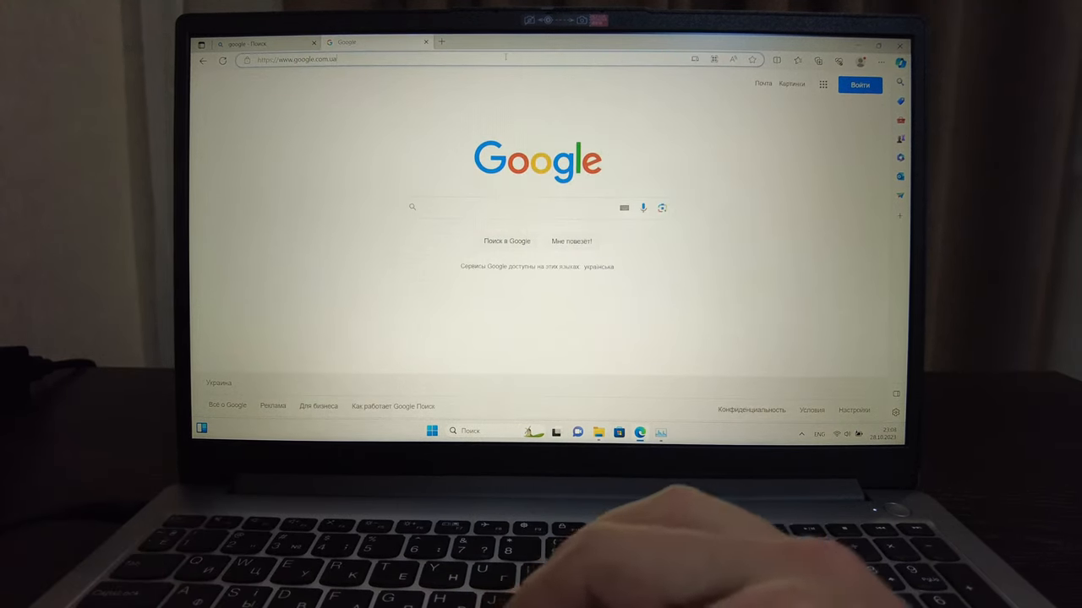
Step: Search Bing for 'intel celeron n4500' and open Intel's official Product Specifications result
{"action": "type", "text": "intel celeron n4500"}
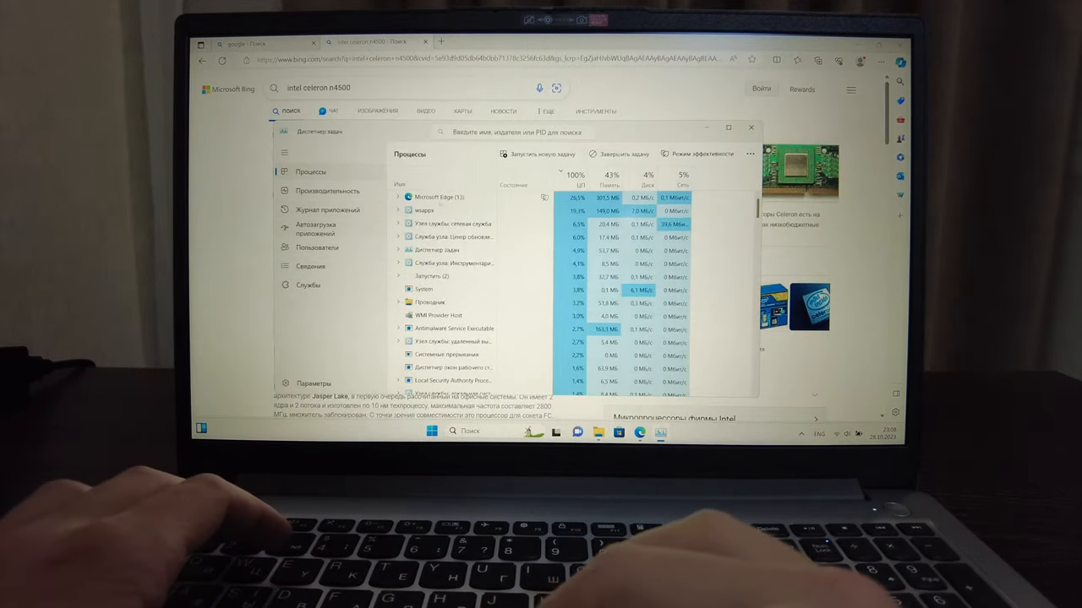
{"action": "left_click", "coordinate": [328, 189]}
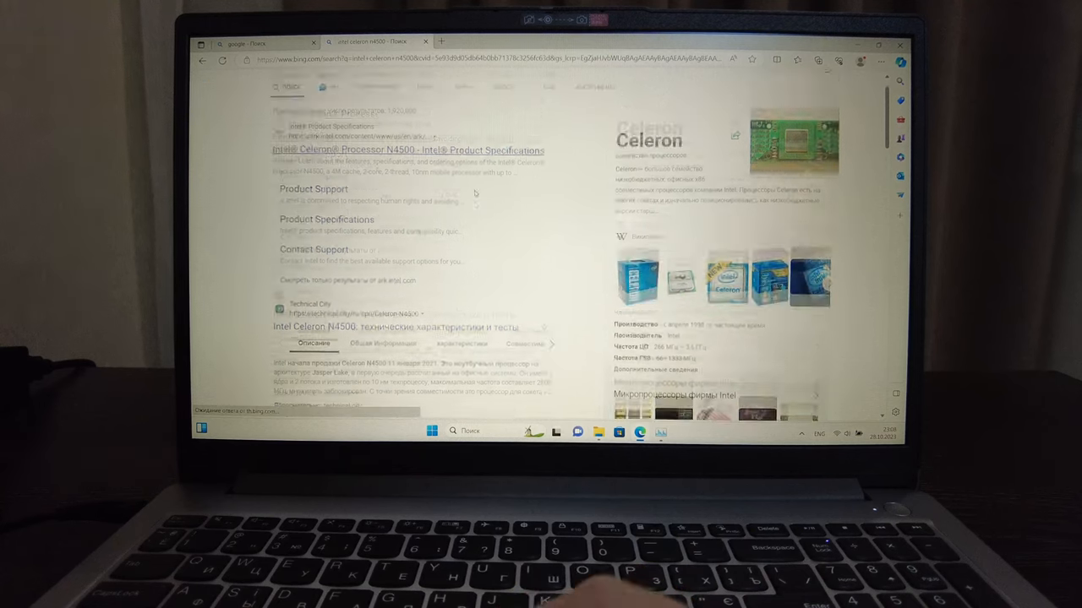
{"action": "left_click", "coordinate": [405, 148]}
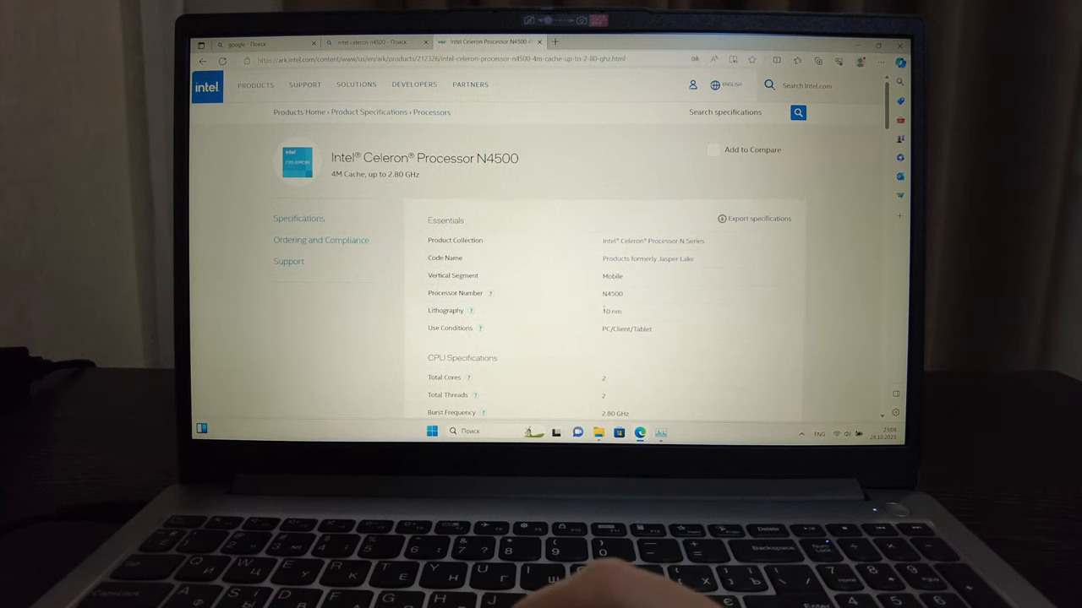
Step: Scroll past Essentials to the CPU, supplemental and memory specifications showing 16 GB max memory and 6 W TDP
{"action": "scroll", "scroll_direction": "down", "scroll_amount": 3}
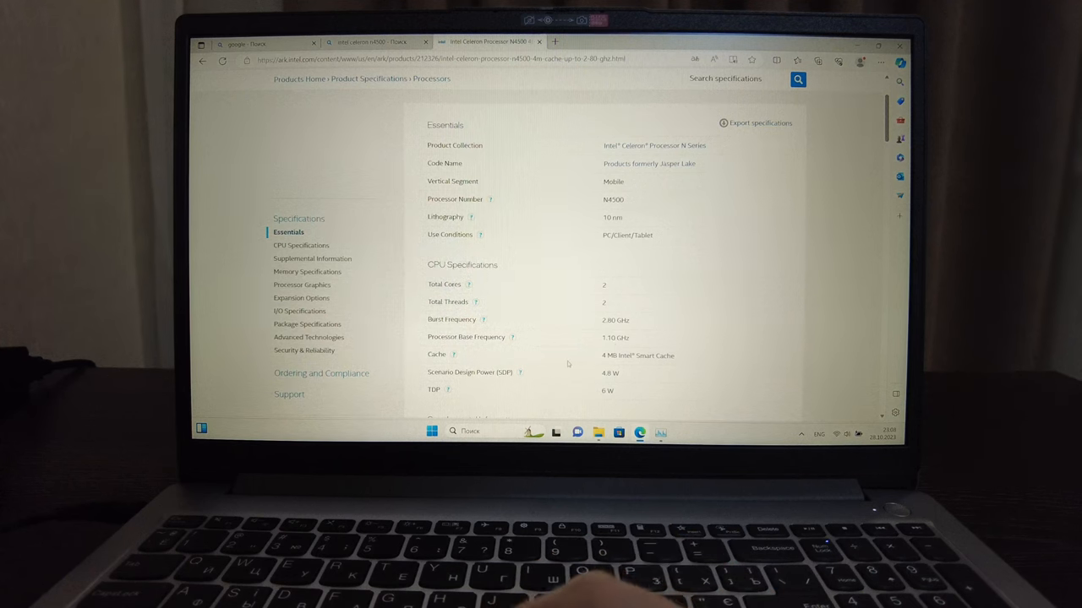
{"action": "scroll", "scroll_direction": "down", "scroll_amount": 3}
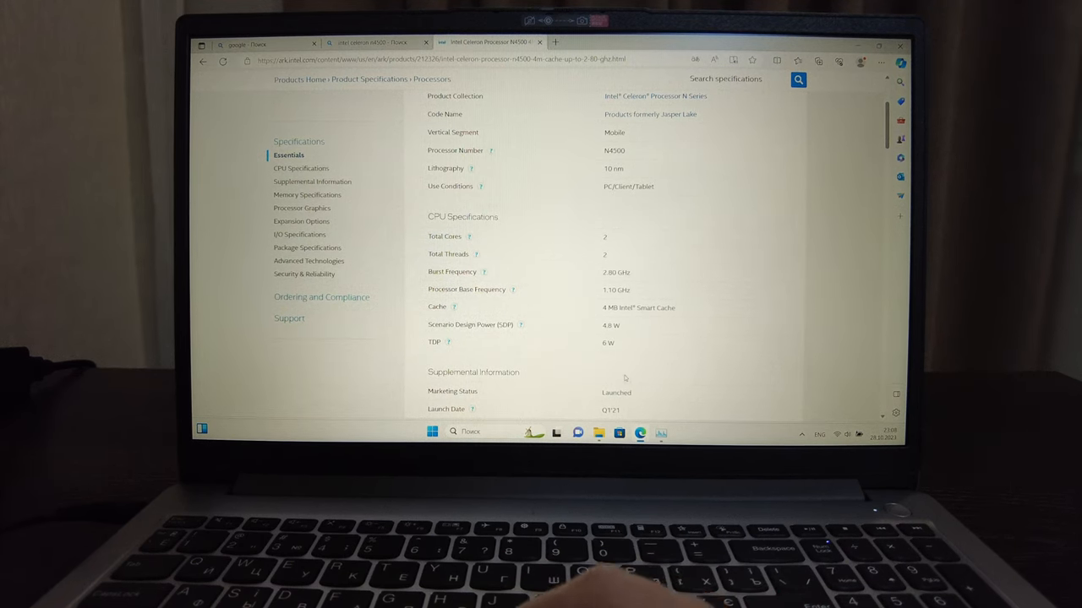
{"action": "scroll", "scroll_direction": "down", "scroll_amount": 3}
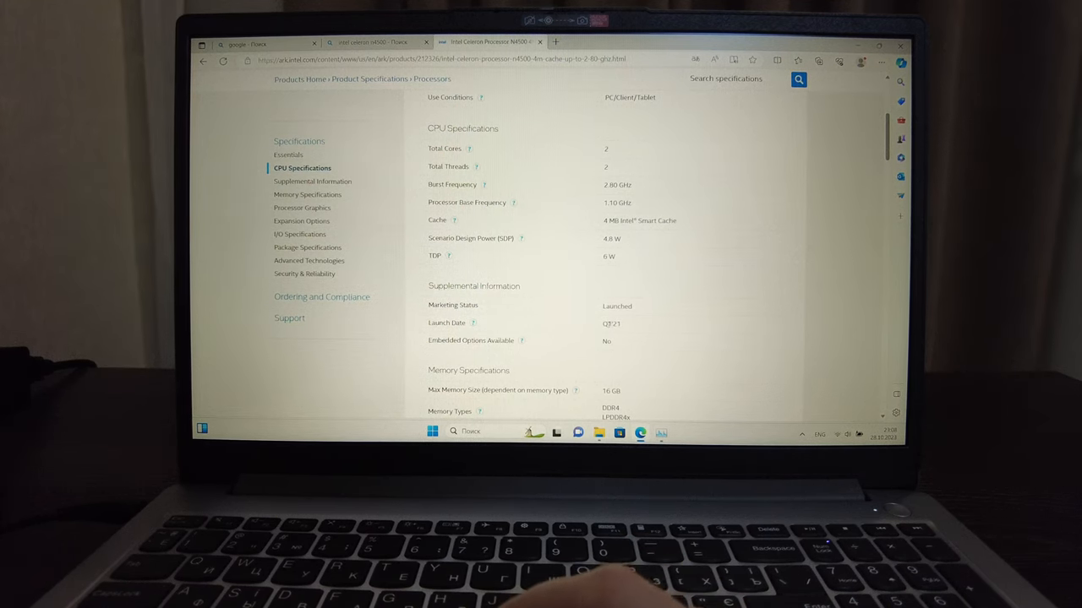
{"action": "scroll", "scroll_direction": "down", "scroll_amount": 3}
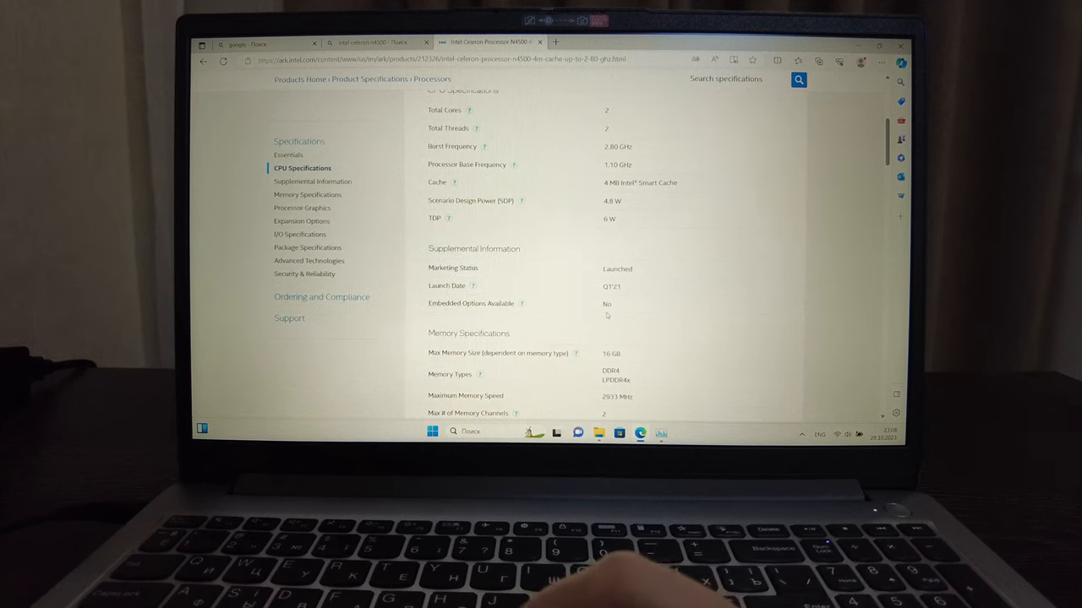
{"action": "scroll", "scroll_direction": "down", "scroll_amount": 3}
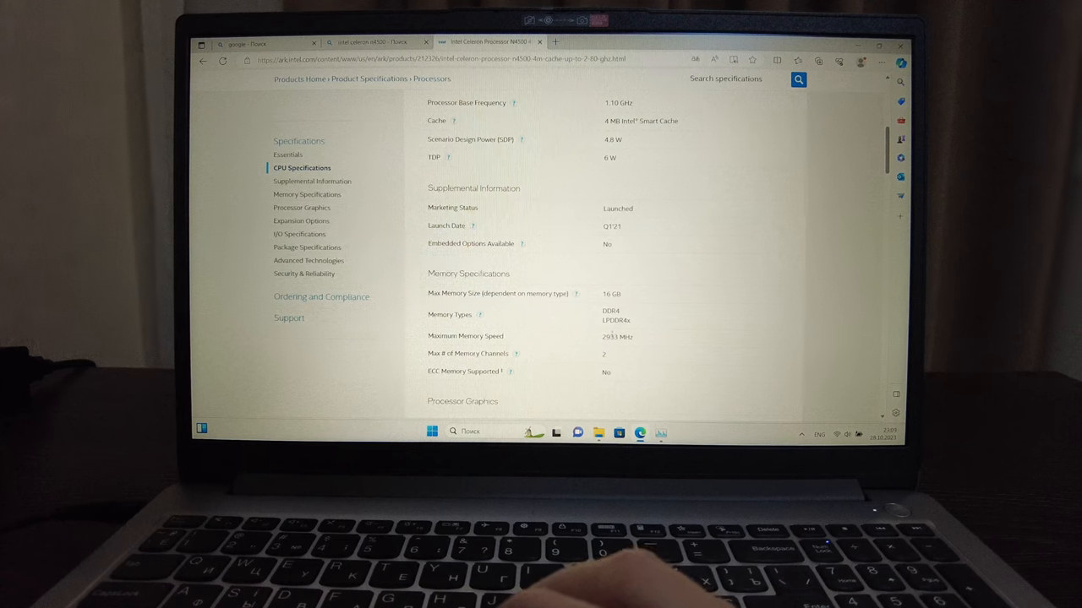
Step: Scroll through Processor Graphics, Expansion Options and I/O Specifications, then return to Task Manager's CPU view
{"action": "scroll", "scroll_direction": "down", "scroll_amount": 3}
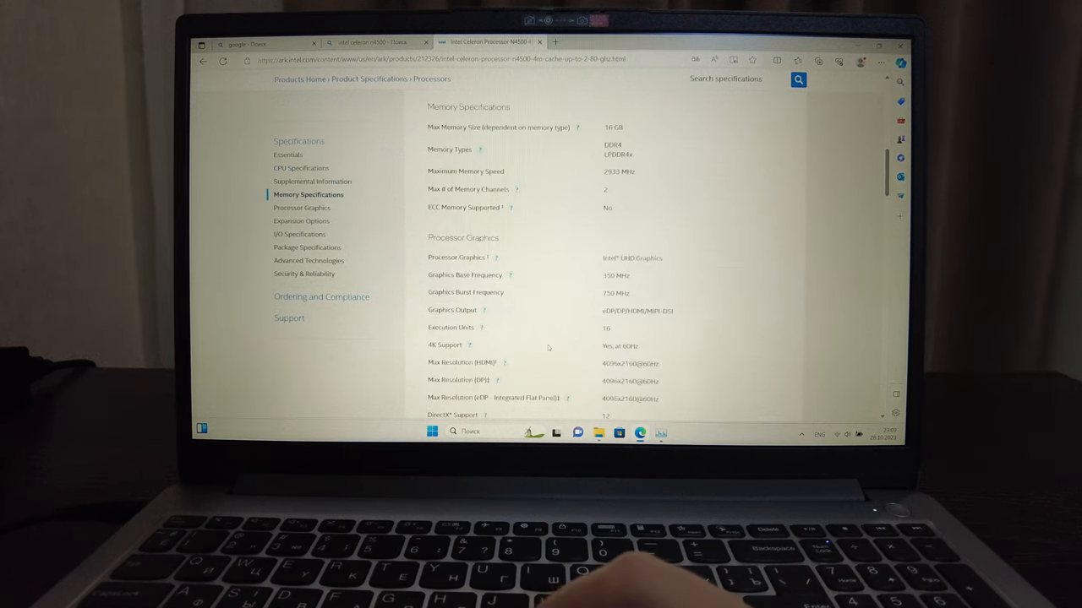
{"action": "scroll", "scroll_direction": "down", "scroll_amount": 3}
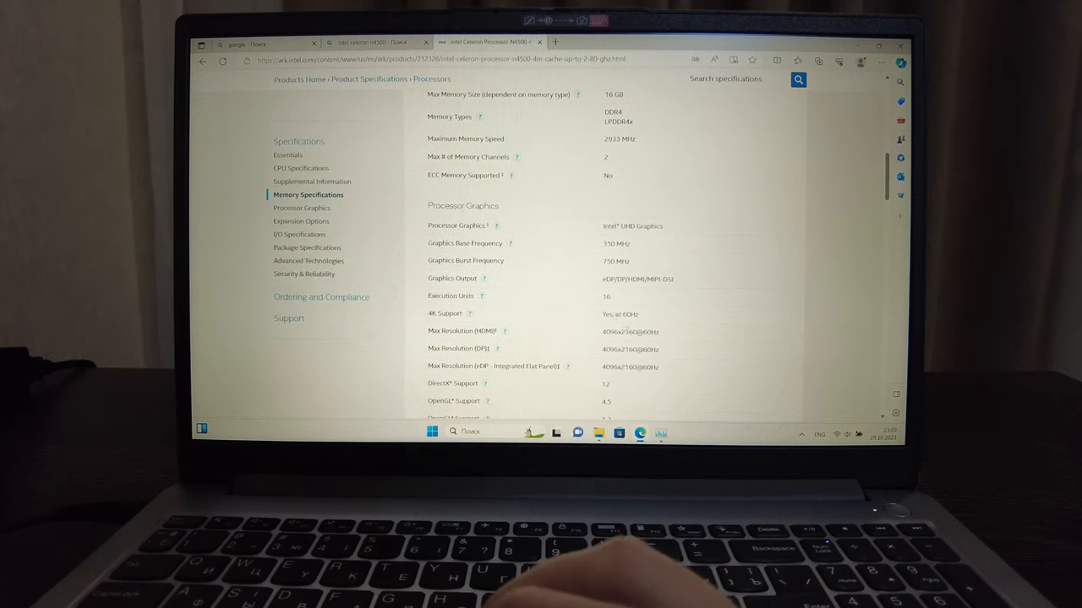
{"action": "scroll", "scroll_direction": "down", "scroll_amount": 3}
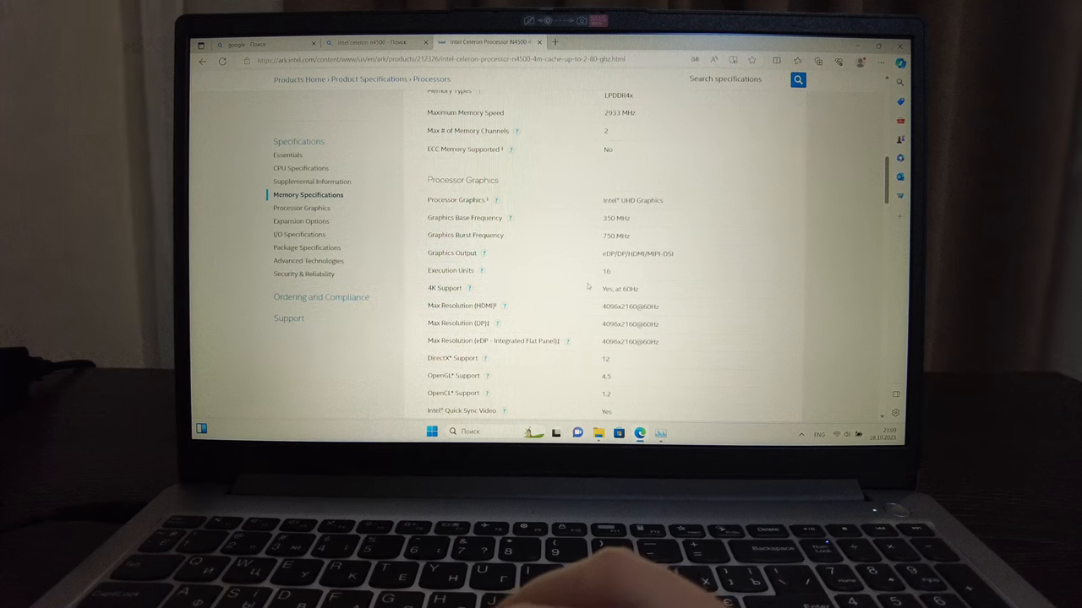
{"action": "scroll", "scroll_direction": "down", "scroll_amount": 3}
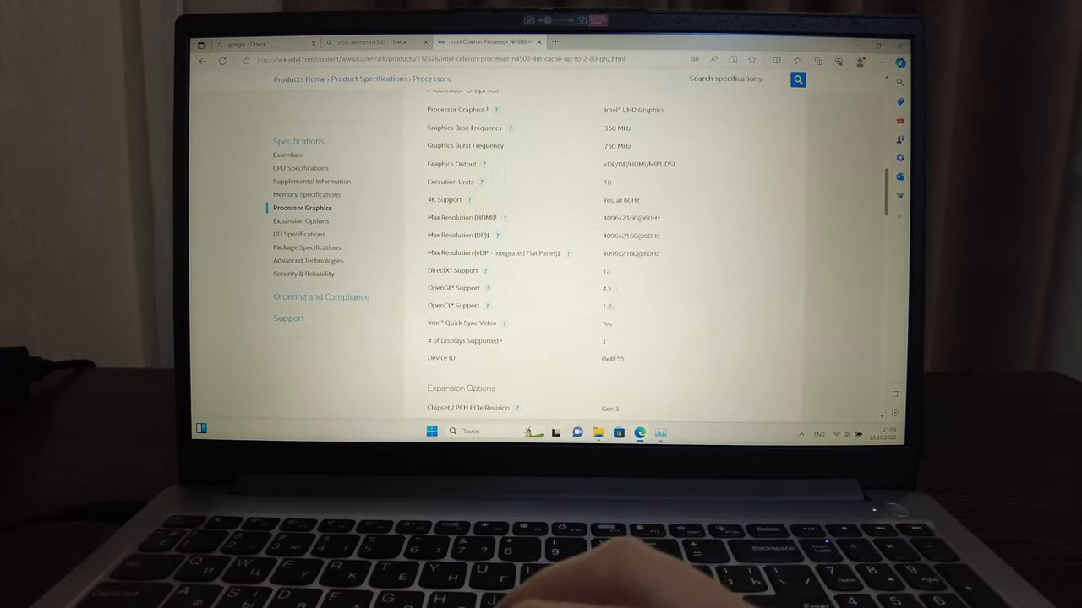
{"action": "scroll", "scroll_direction": "down", "scroll_amount": 3}
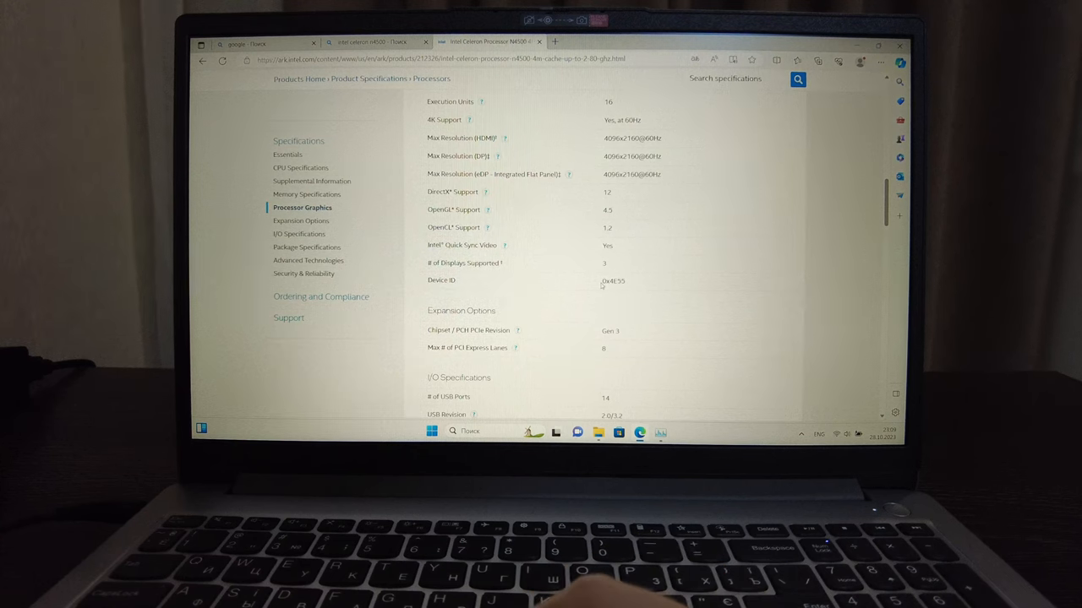
{"action": "scroll", "scroll_direction": "down", "scroll_amount": 3}
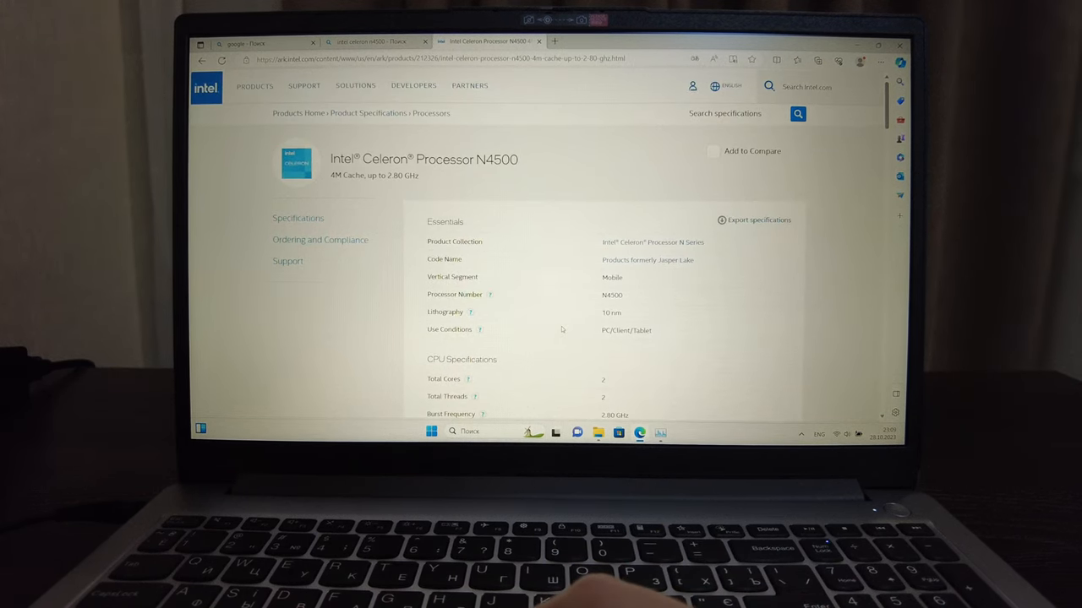
{"action": "scroll", "scroll_direction": "down", "scroll_amount": 3}
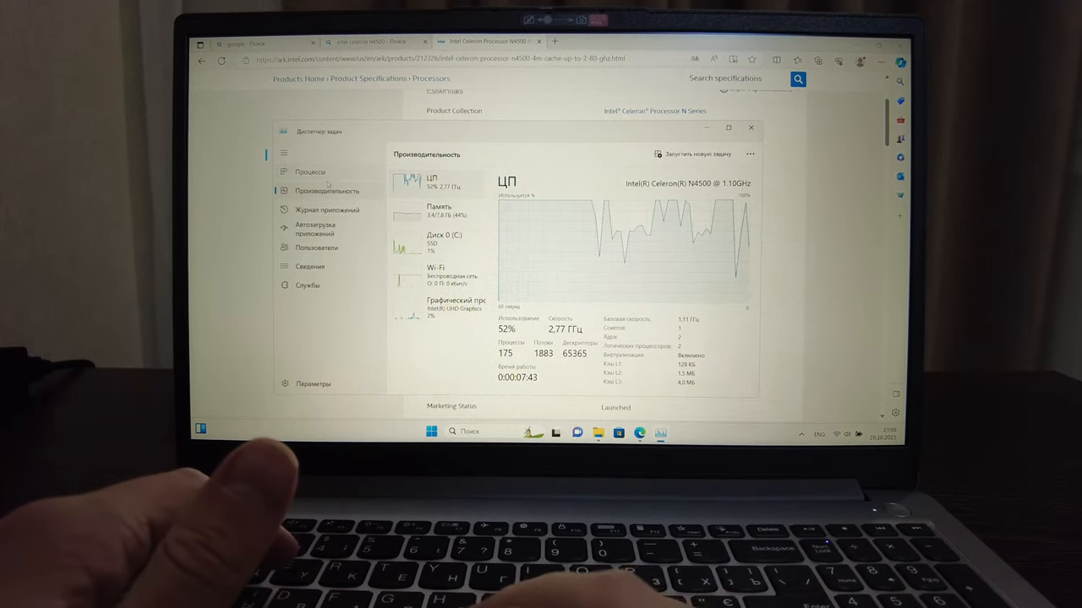
Step: Switch Task Manager to the Processes list showing per-process CPU and memory usage
{"action": "left_click", "coordinate": [311, 173]}
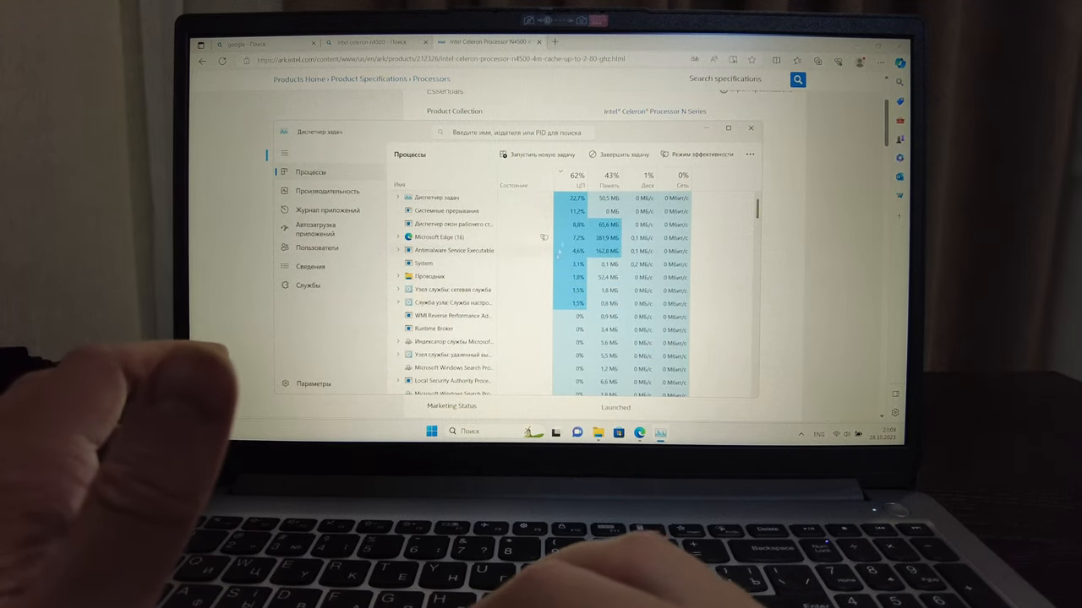
{"action": "left_click", "coordinate": [750, 128]}
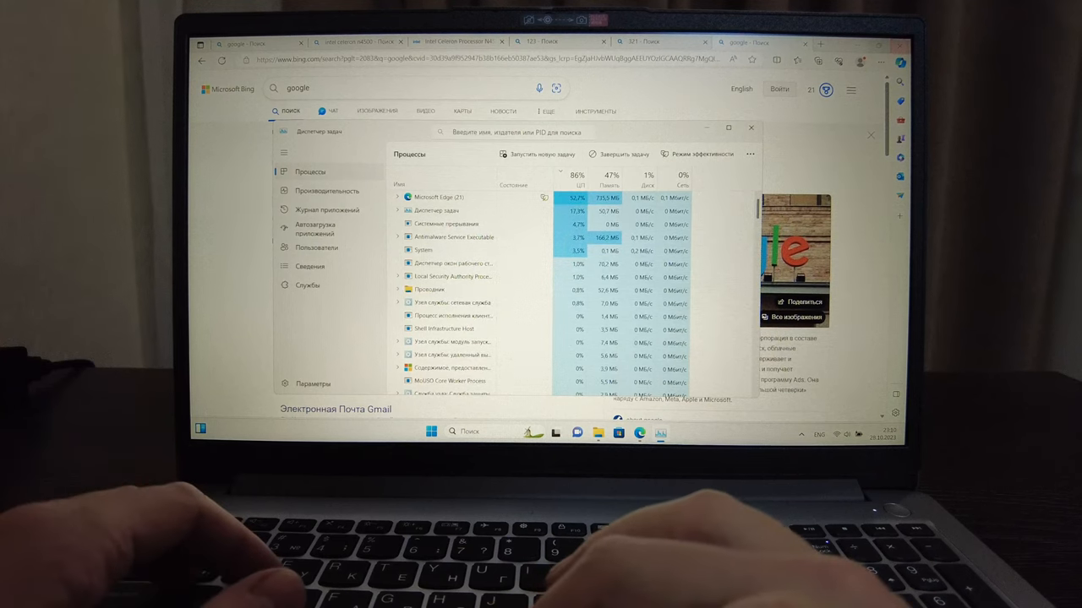
Step: Maximize Task Manager and return to the CPU performance graph
{"action": "left_click", "coordinate": [750, 129]}
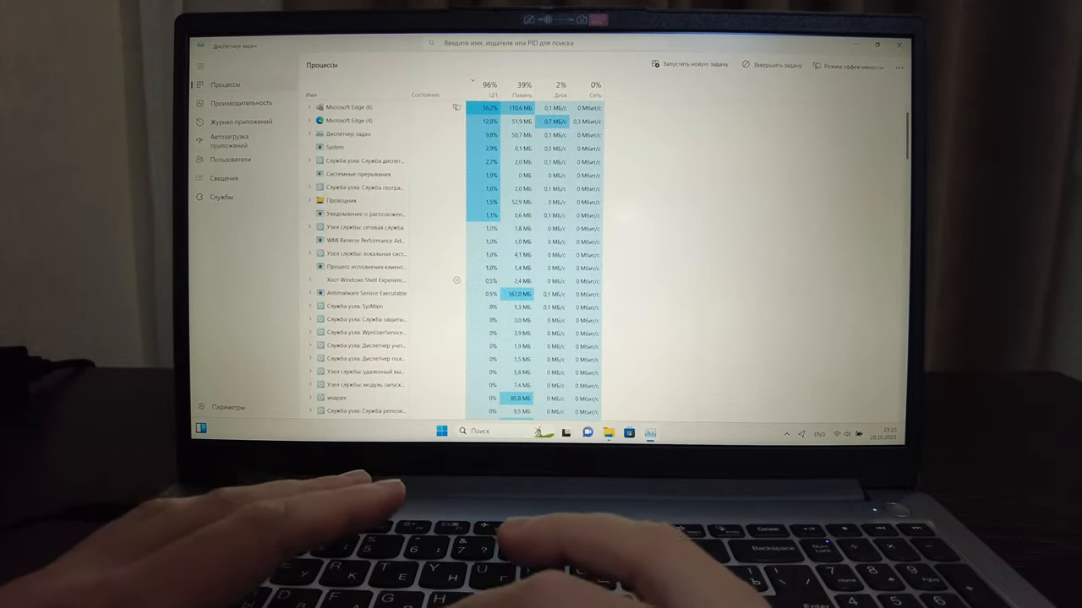
{"action": "left_click", "coordinate": [244, 103]}
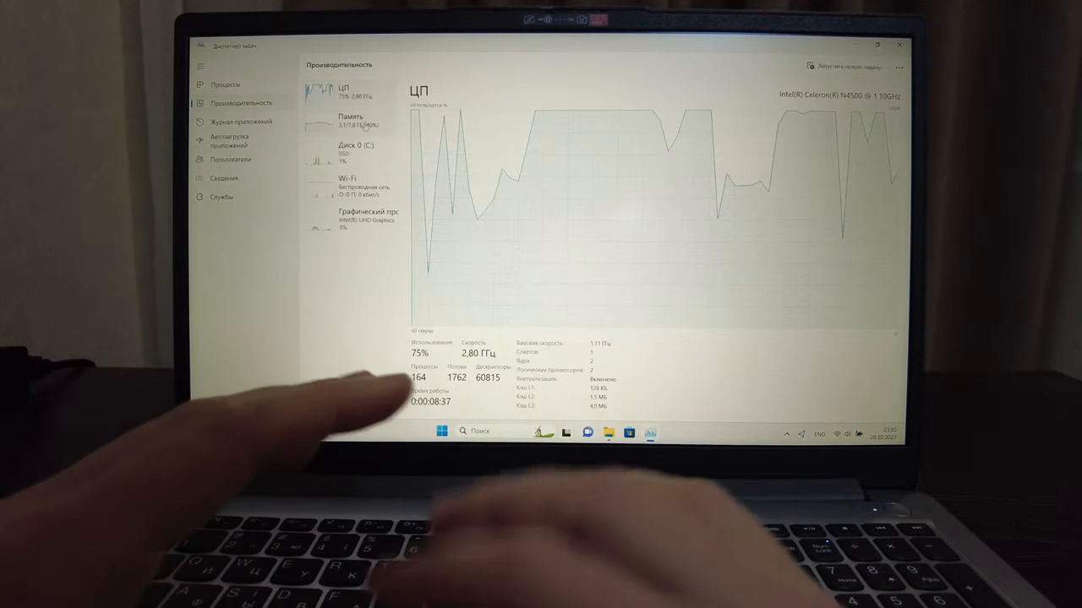